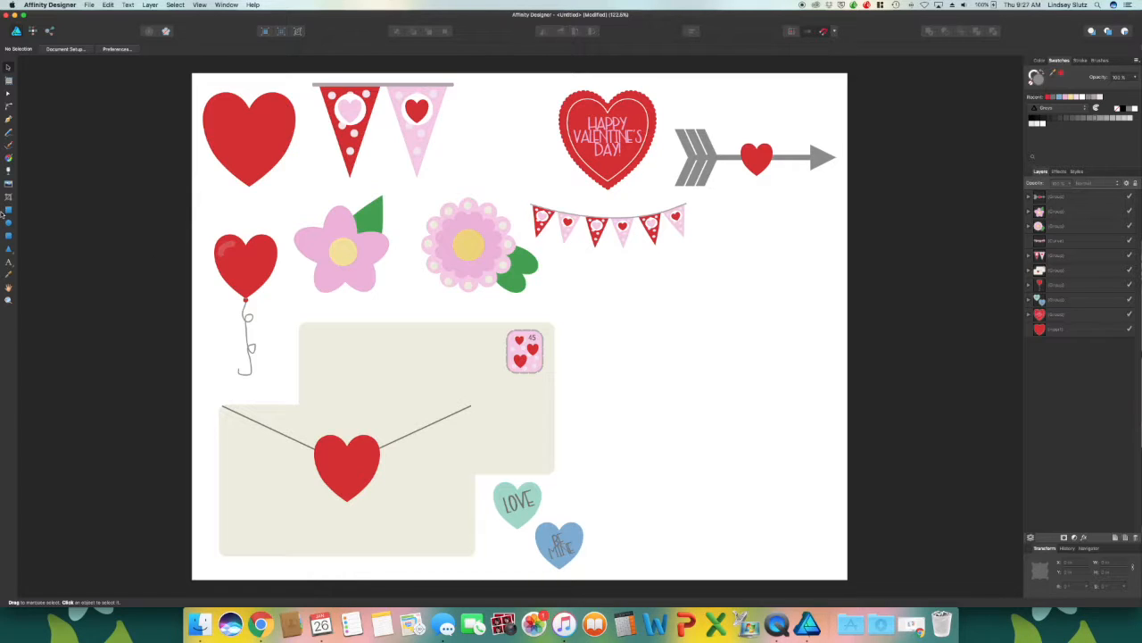
Draw a blue teardrop with the Tear Tool to the right of the envelope
click(8, 250)
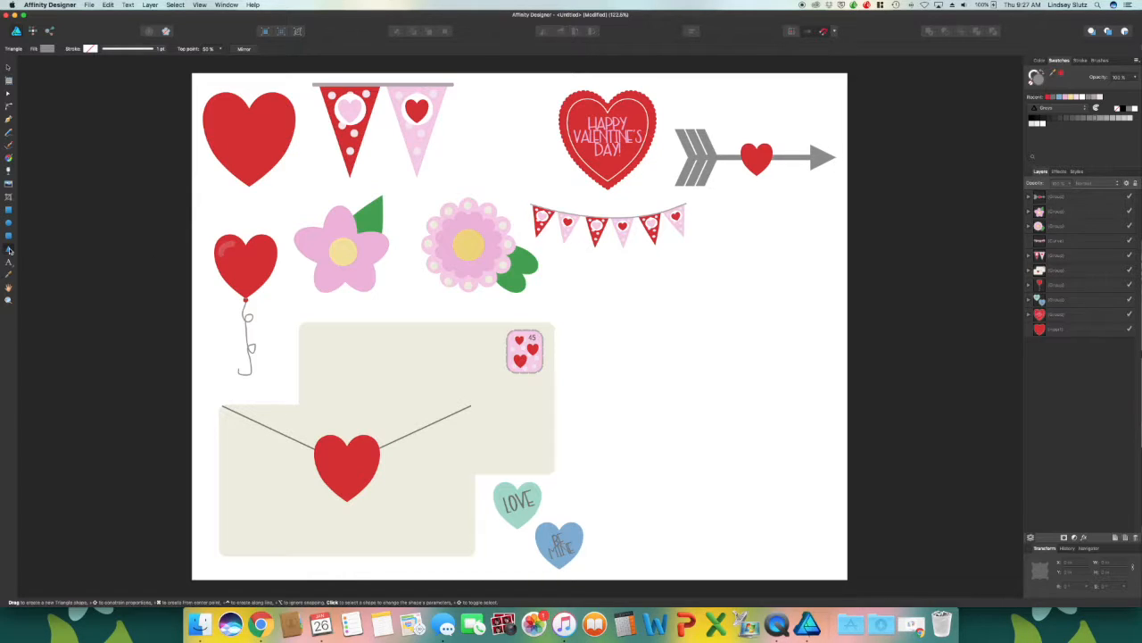
click(8, 250)
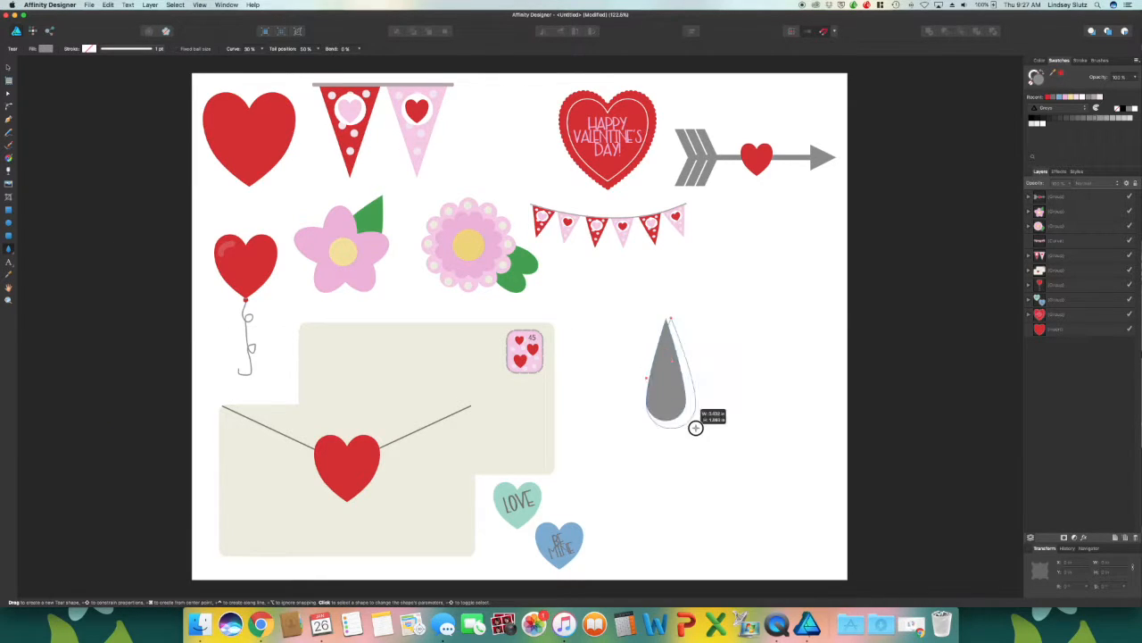
drag(696, 428, 740, 465)
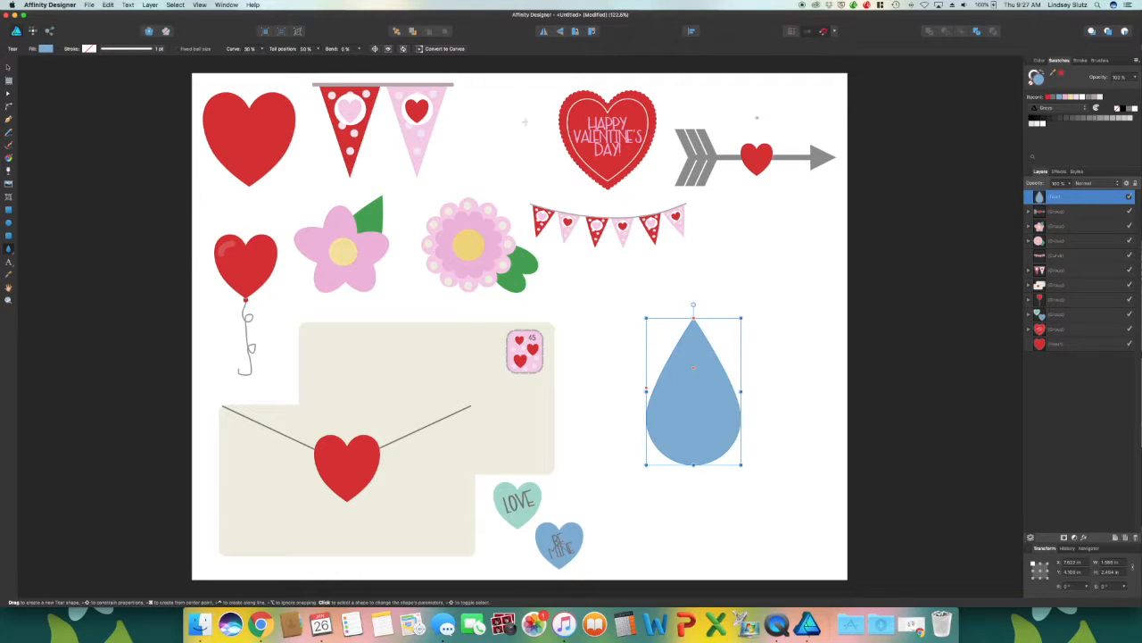
mouse_move(540, 444)
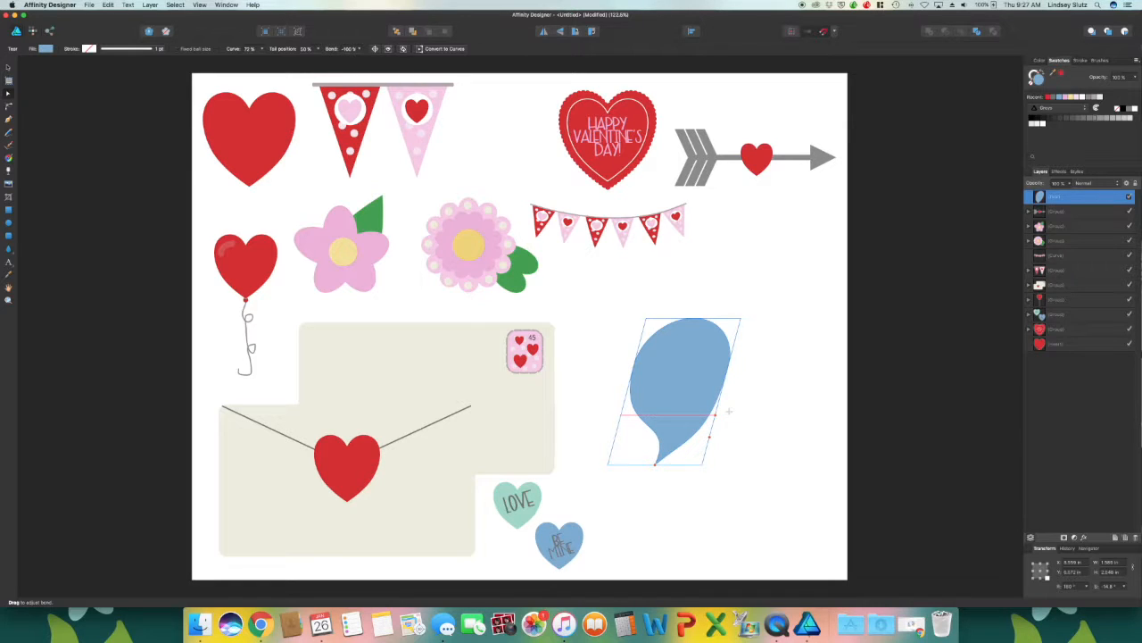
Rotate the teardrop so its tail points left, forming a round bird body
drag(723, 411, 616, 394)
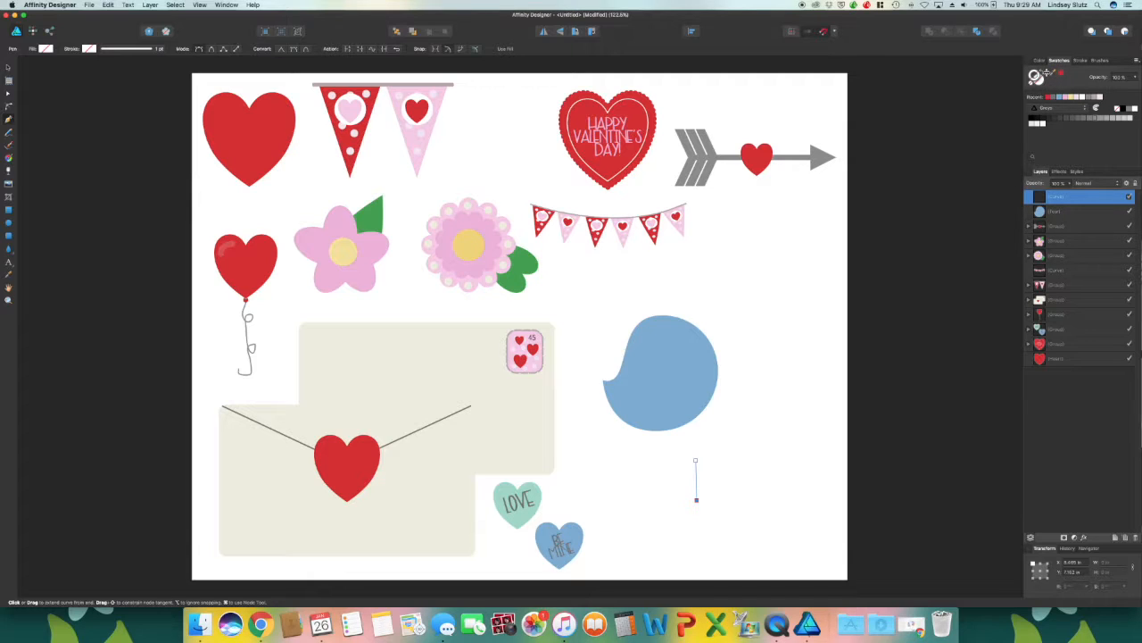
Draw an orange leg with toes, duplicate it, and place both legs under the body
click(1042, 60)
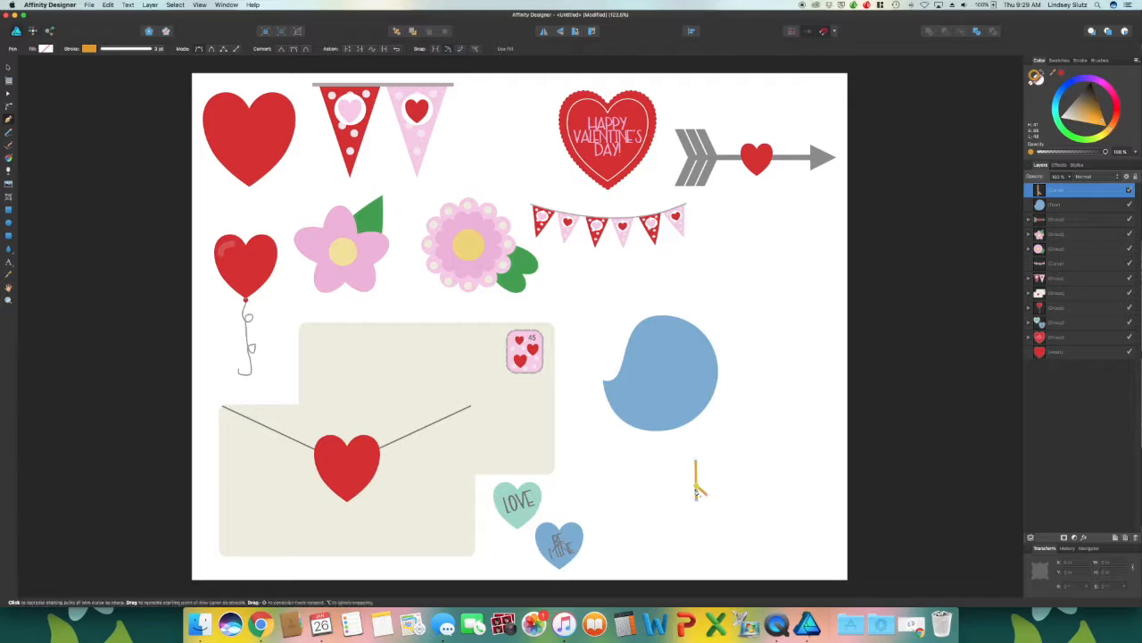
click(107, 6)
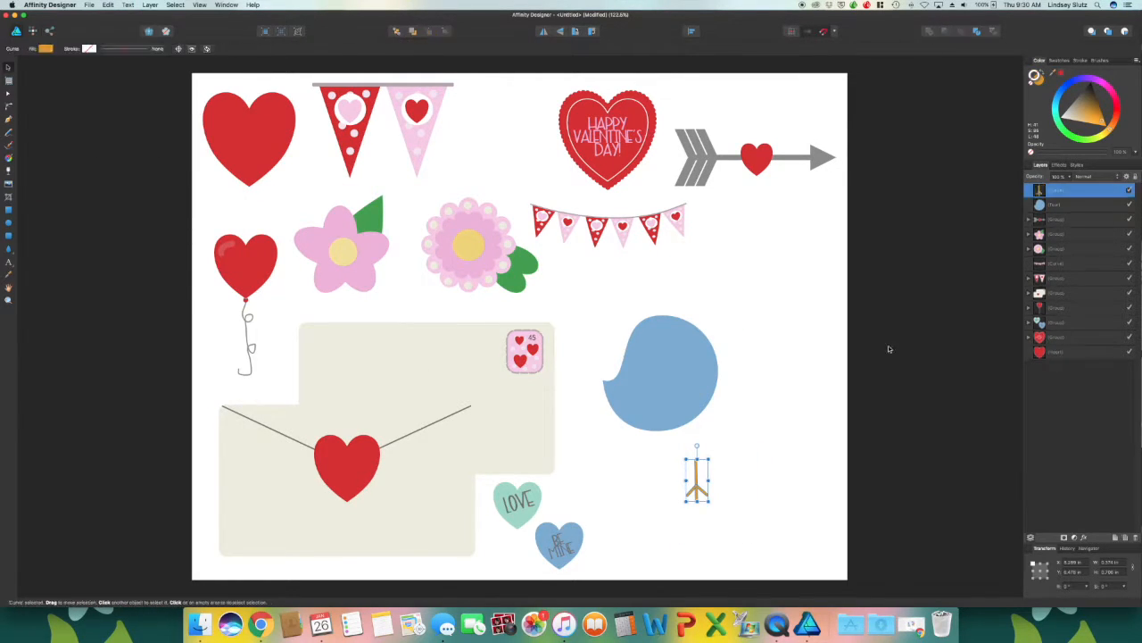
click(890, 349)
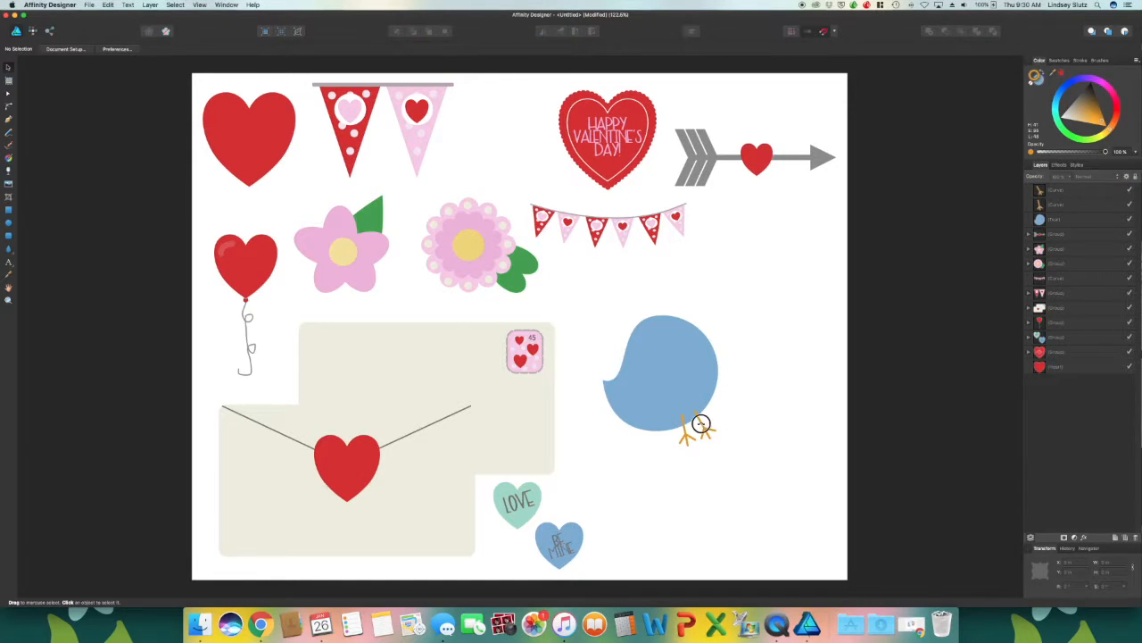
mouse_move(732, 422)
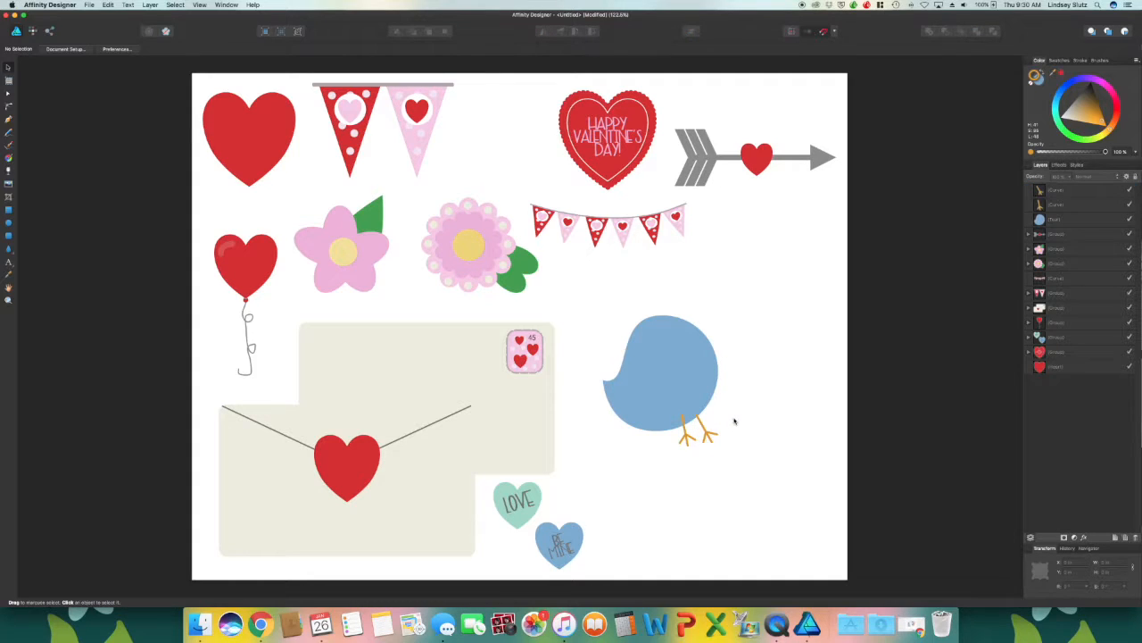
mouse_move(708, 377)
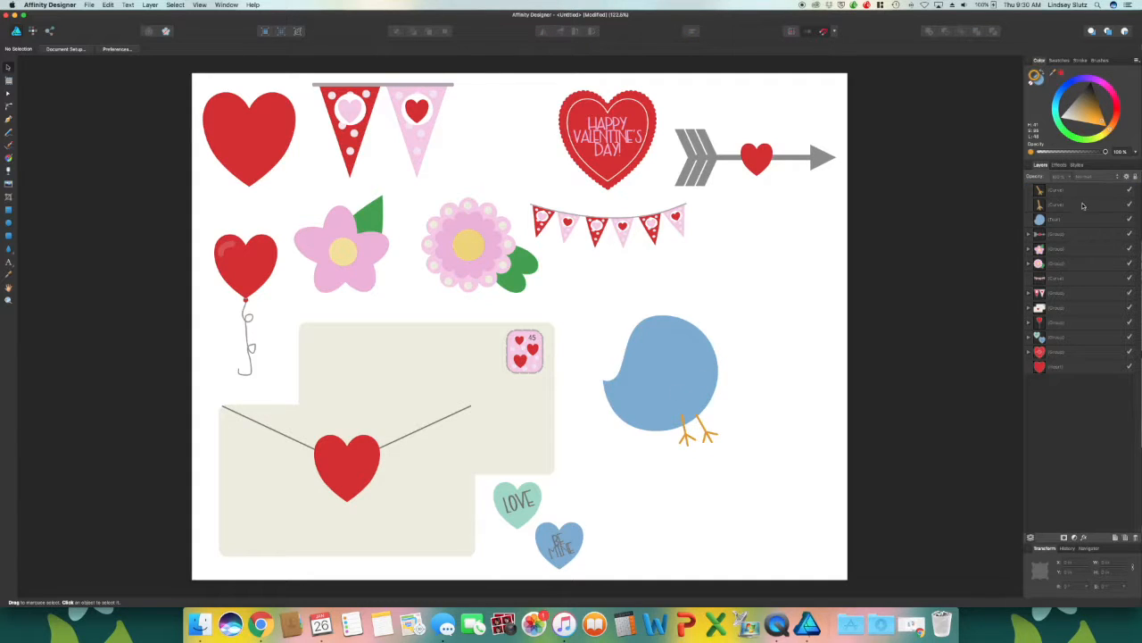
Move both orange leg curves behind the blue body in the layer order
click(1076, 203)
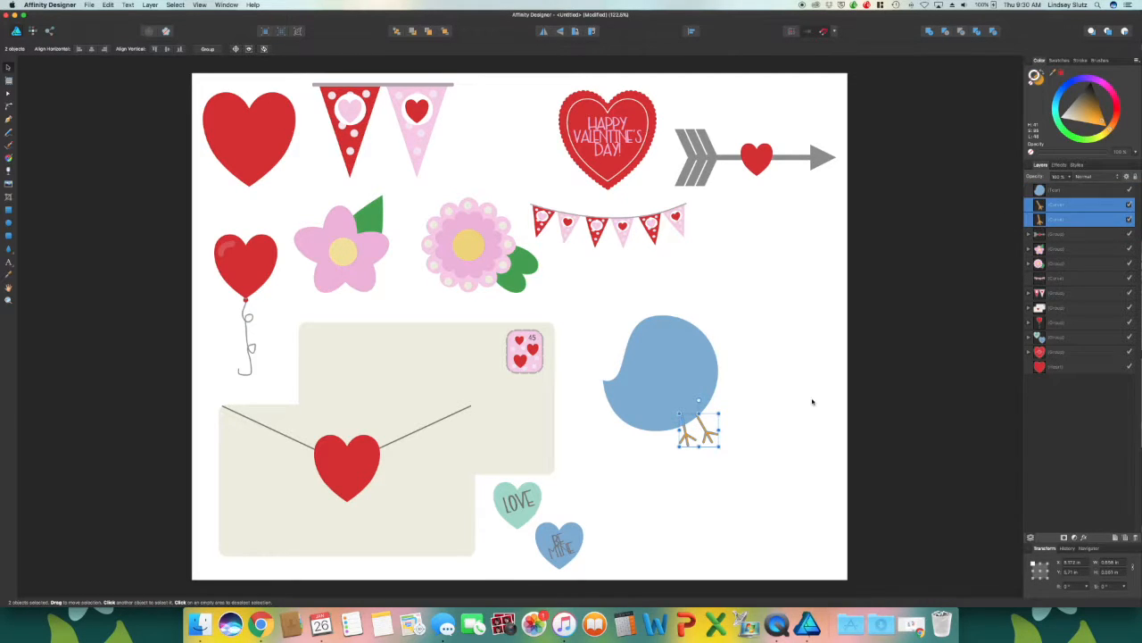
click(812, 402)
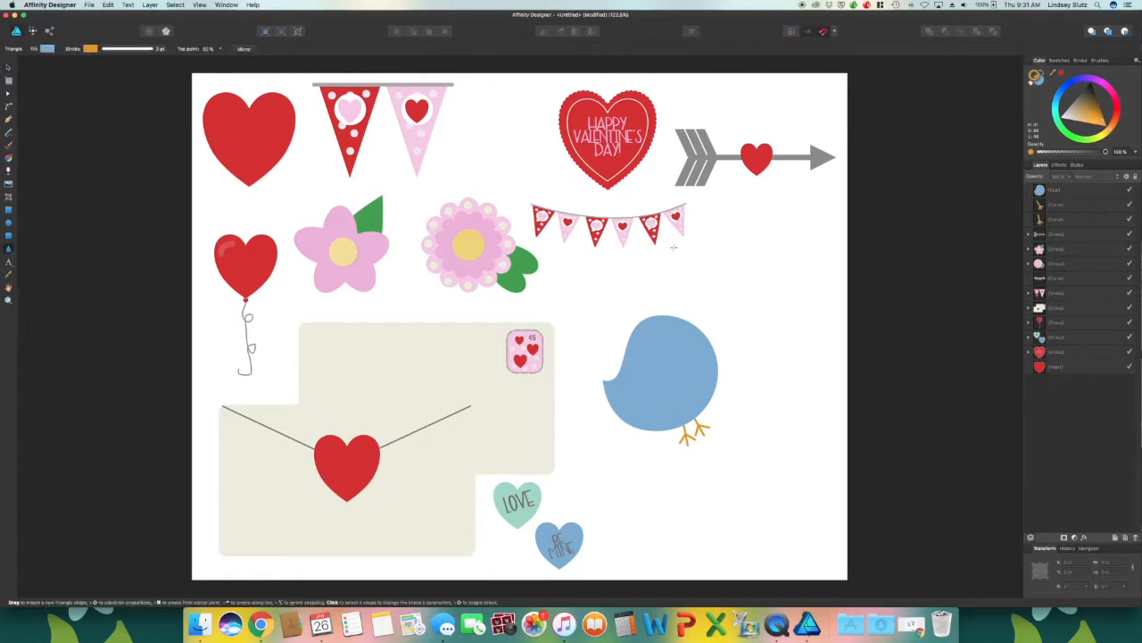
Draw a small orange triangle beak and position it on the right of the bird's head
drag(674, 248, 753, 297)
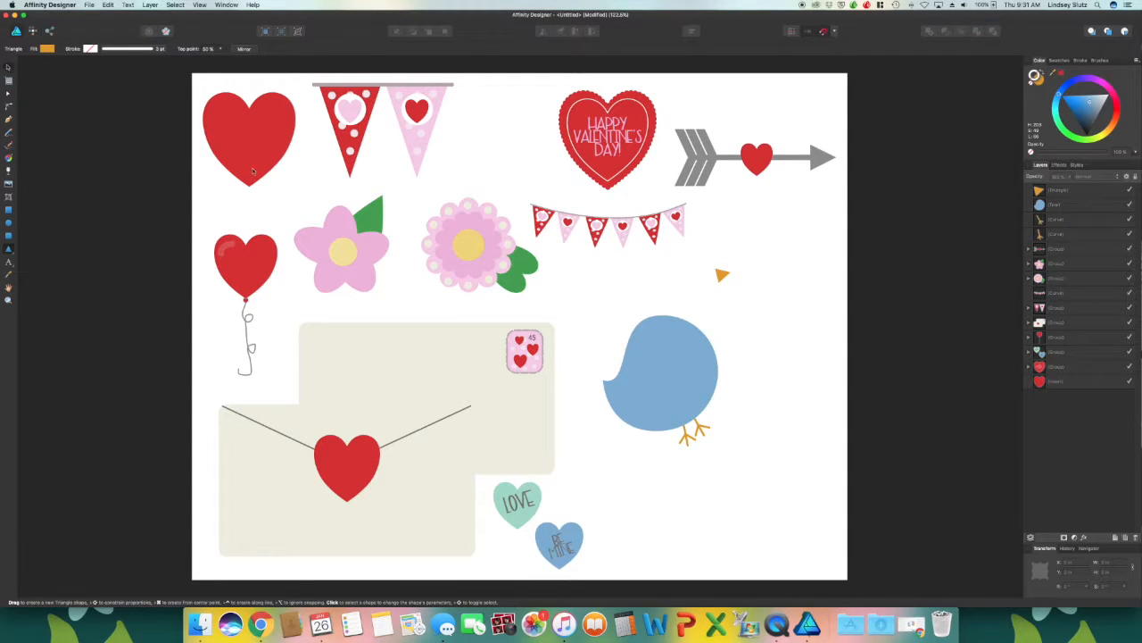
click(723, 275)
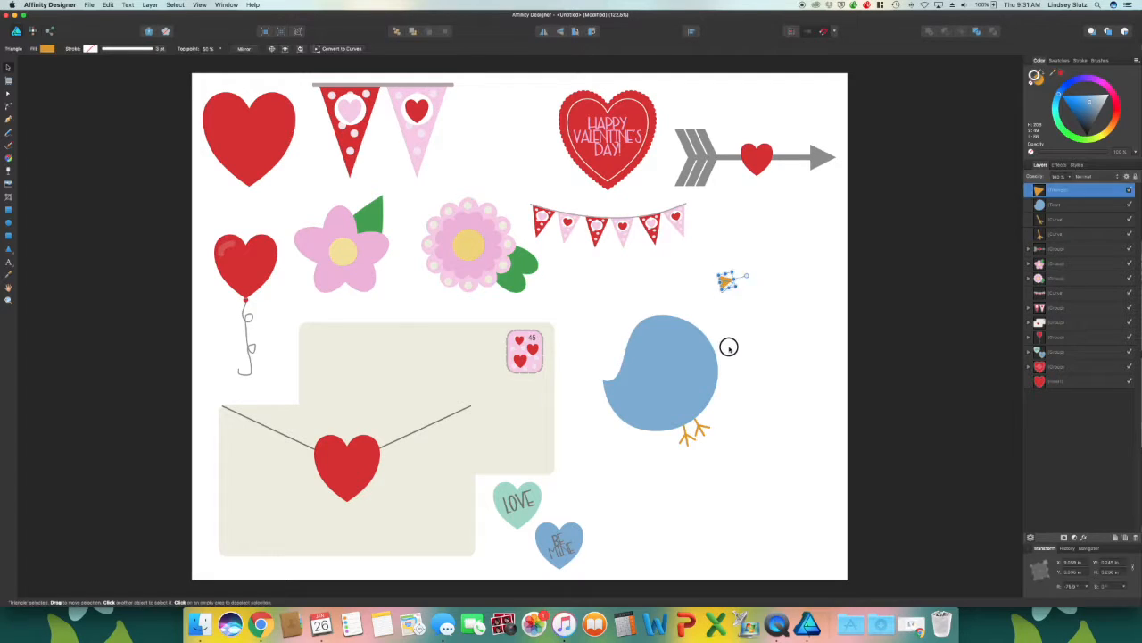
drag(727, 281, 710, 348)
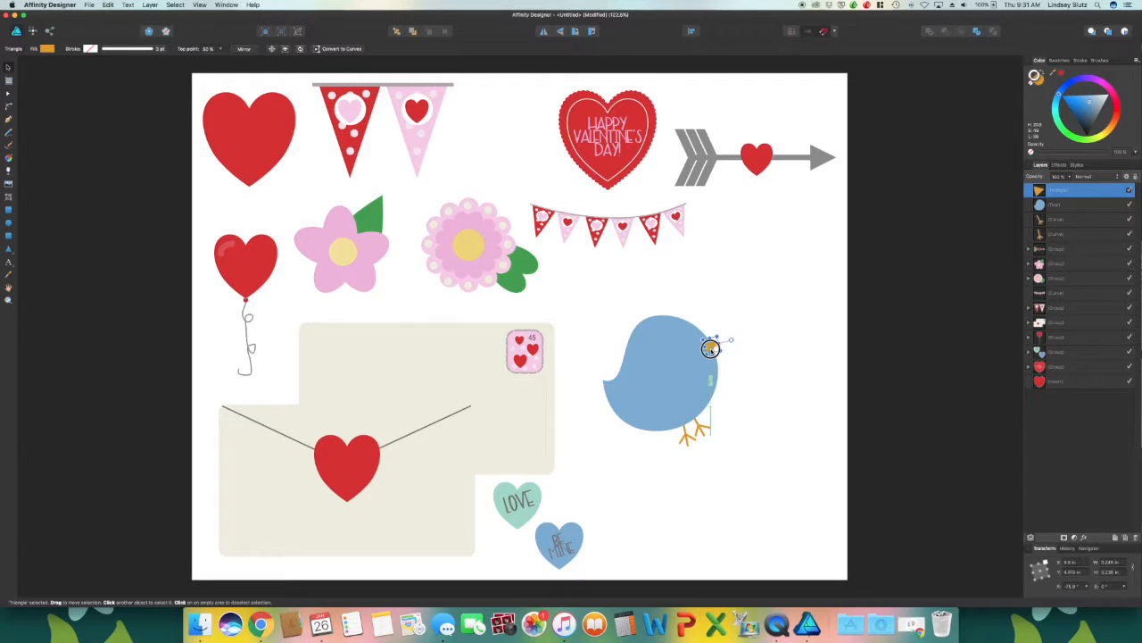
click(757, 362)
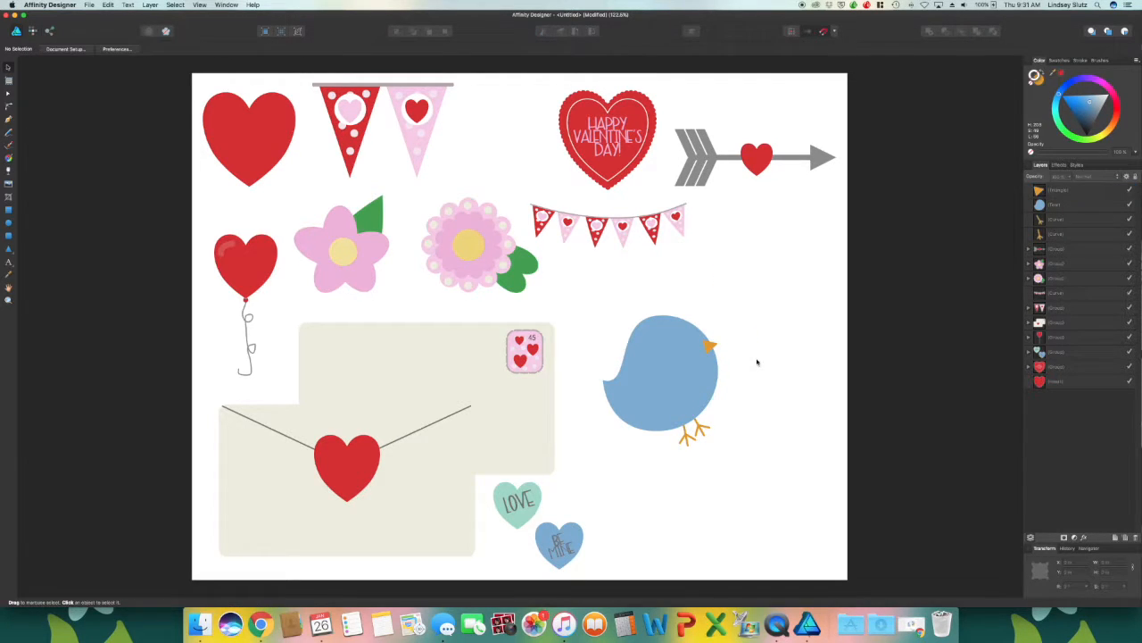
click(710, 345)
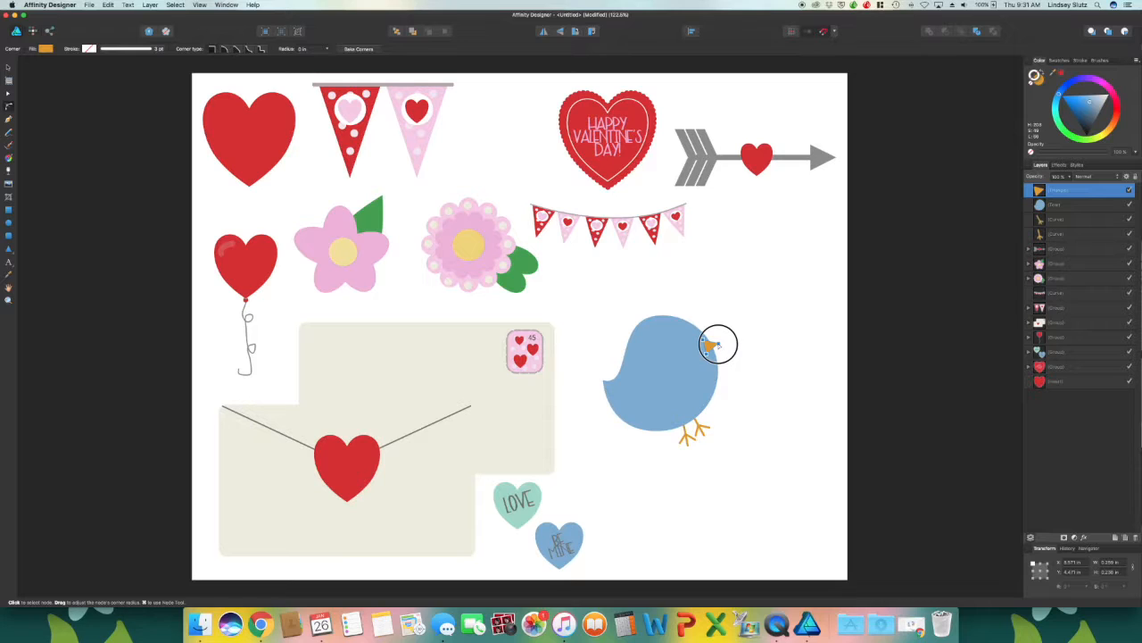
mouse_move(714, 345)
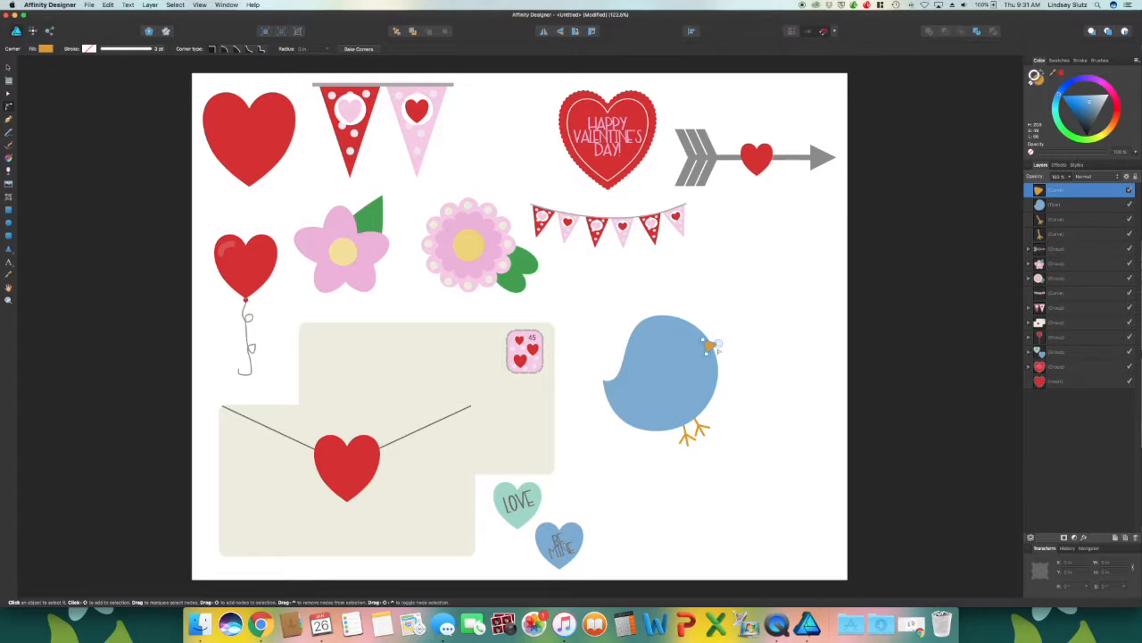
mouse_move(734, 351)
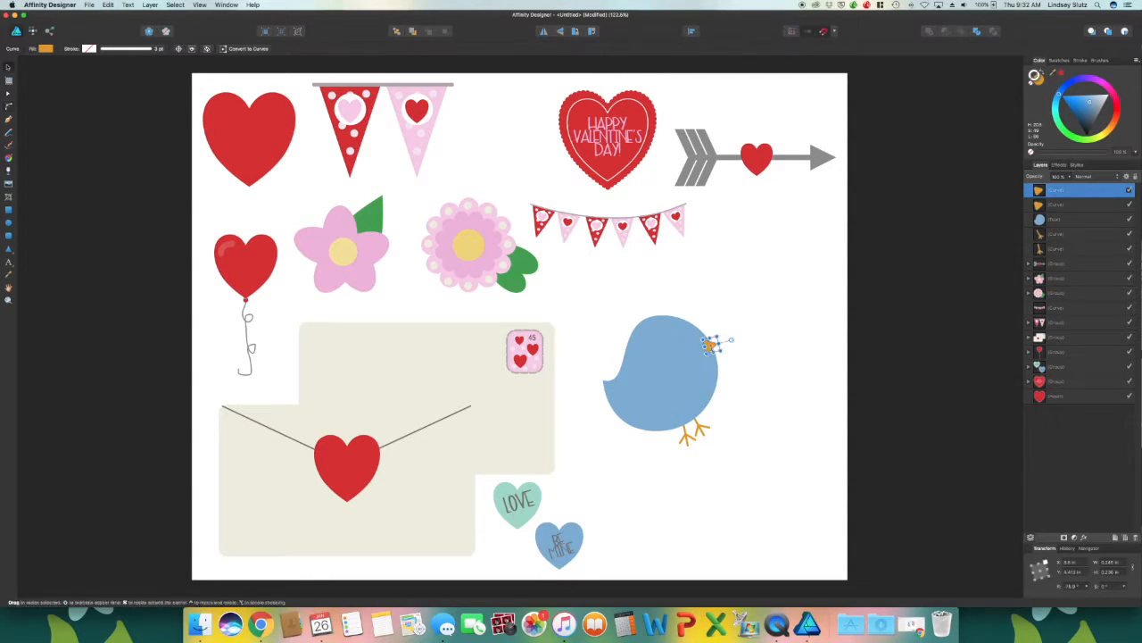
Select both orange beak pieces and arrange them behind the blue head
click(712, 349)
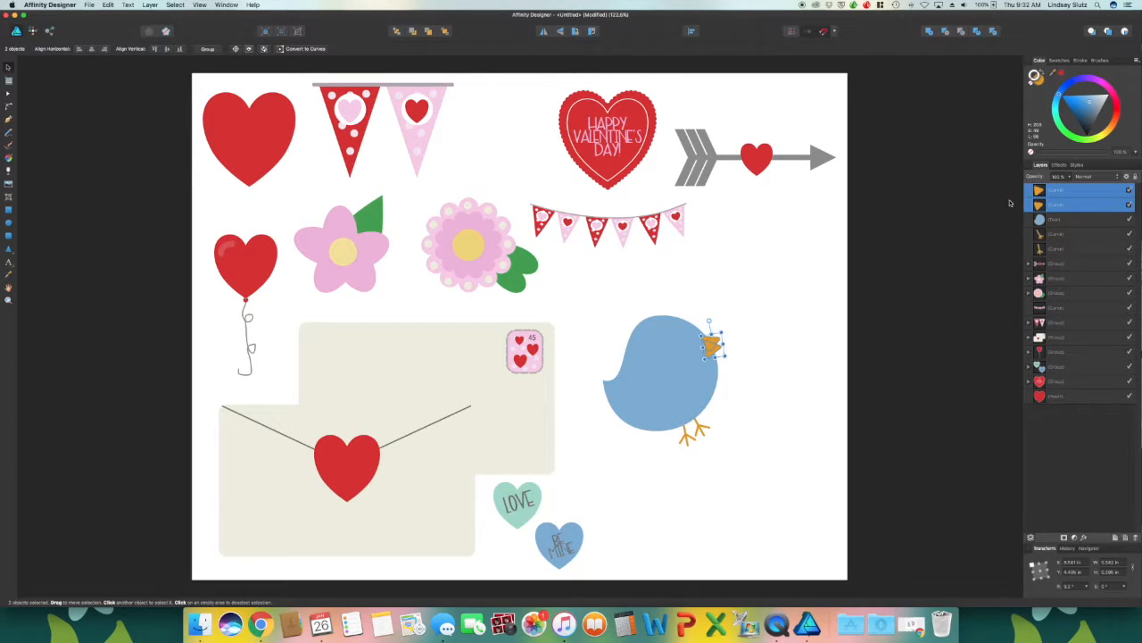
click(1071, 226)
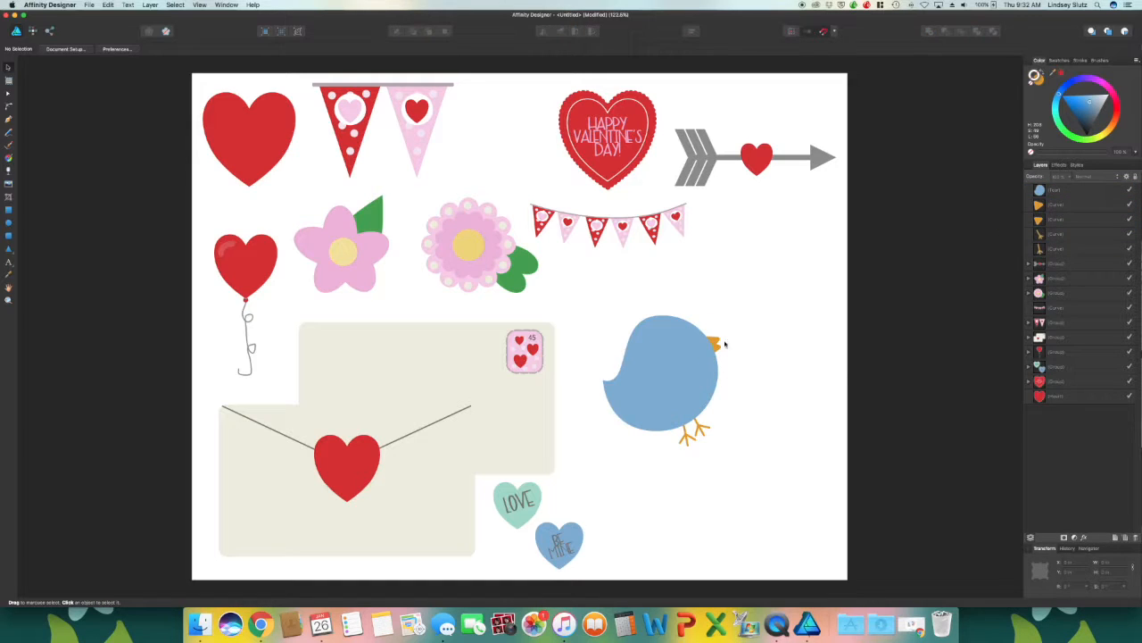
mouse_move(745, 339)
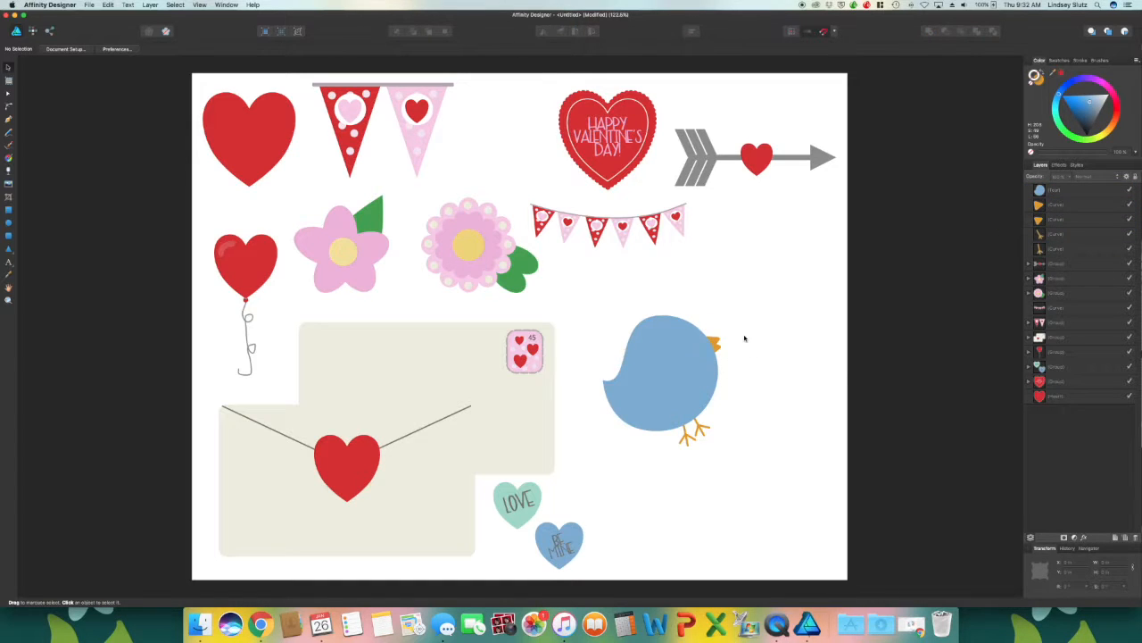
mouse_move(754, 337)
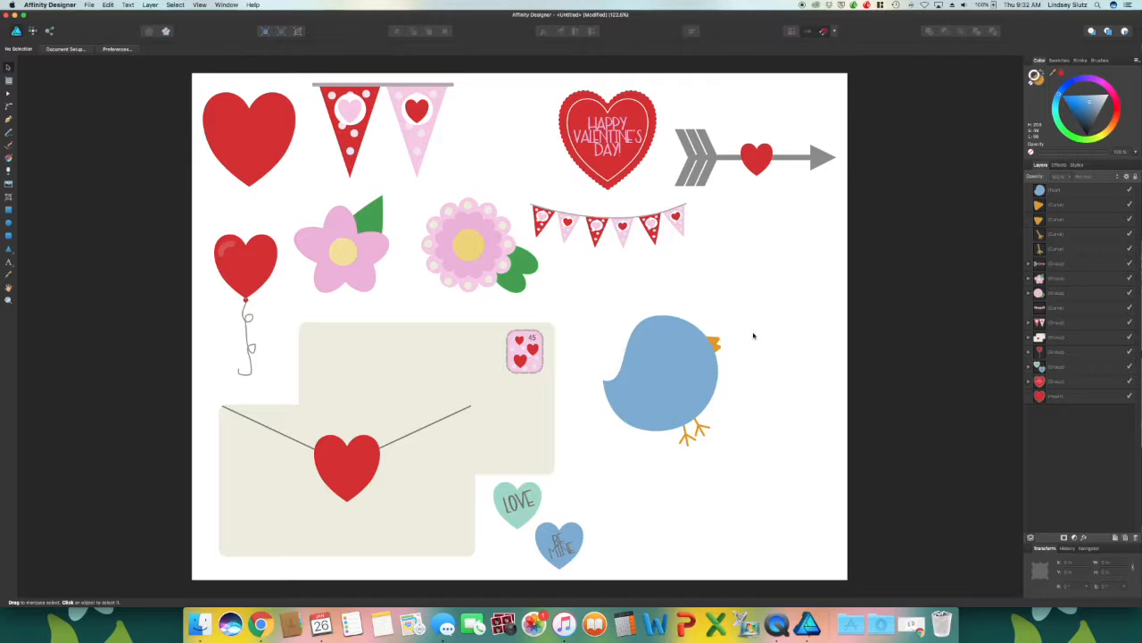
mouse_move(863, 340)
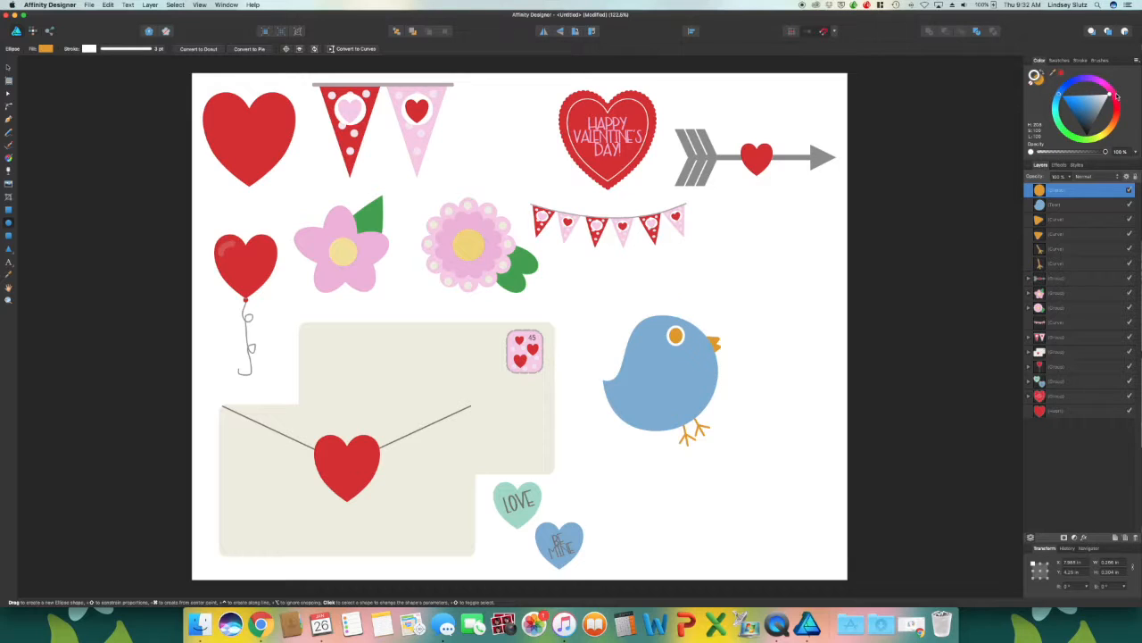
Add a white ellipse eye with a black pupil on the bird's head
click(676, 335)
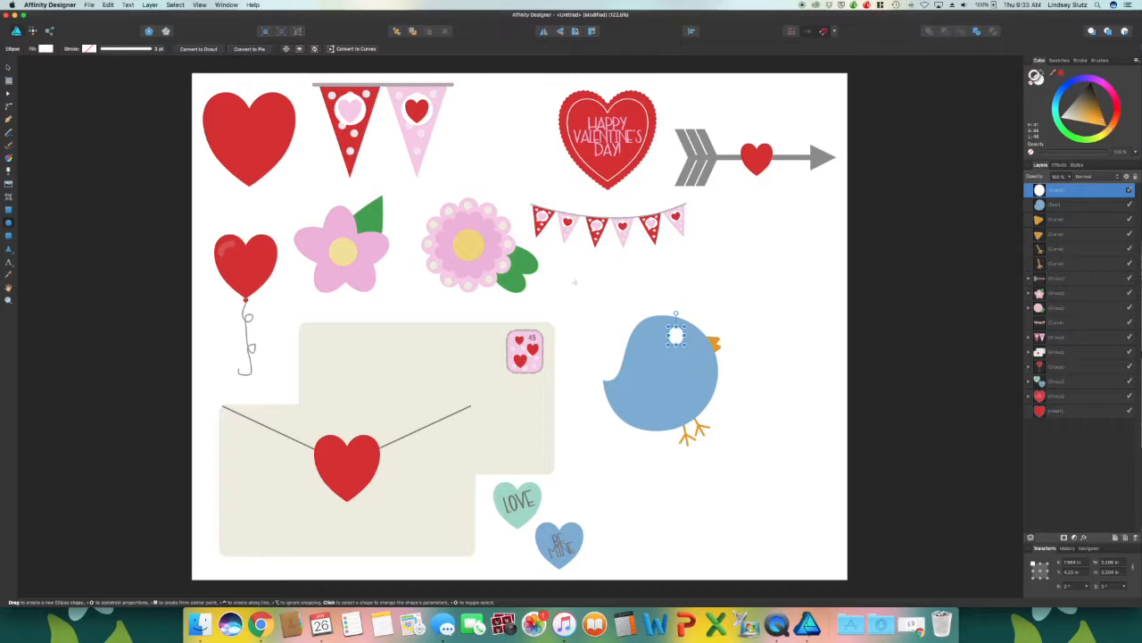
mouse_move(759, 345)
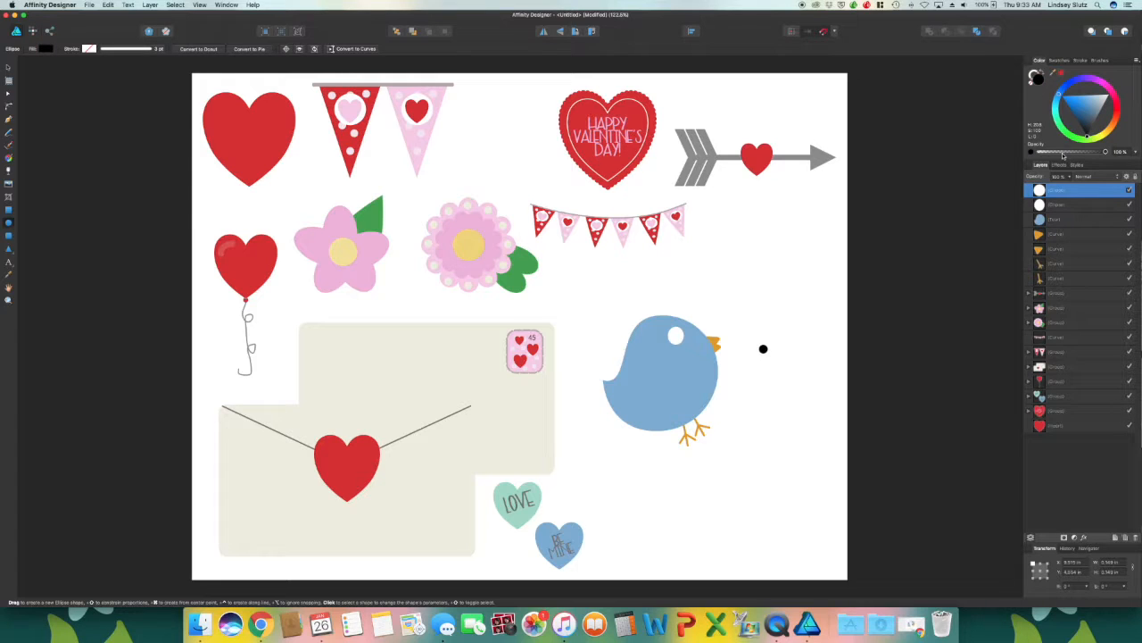
click(677, 339)
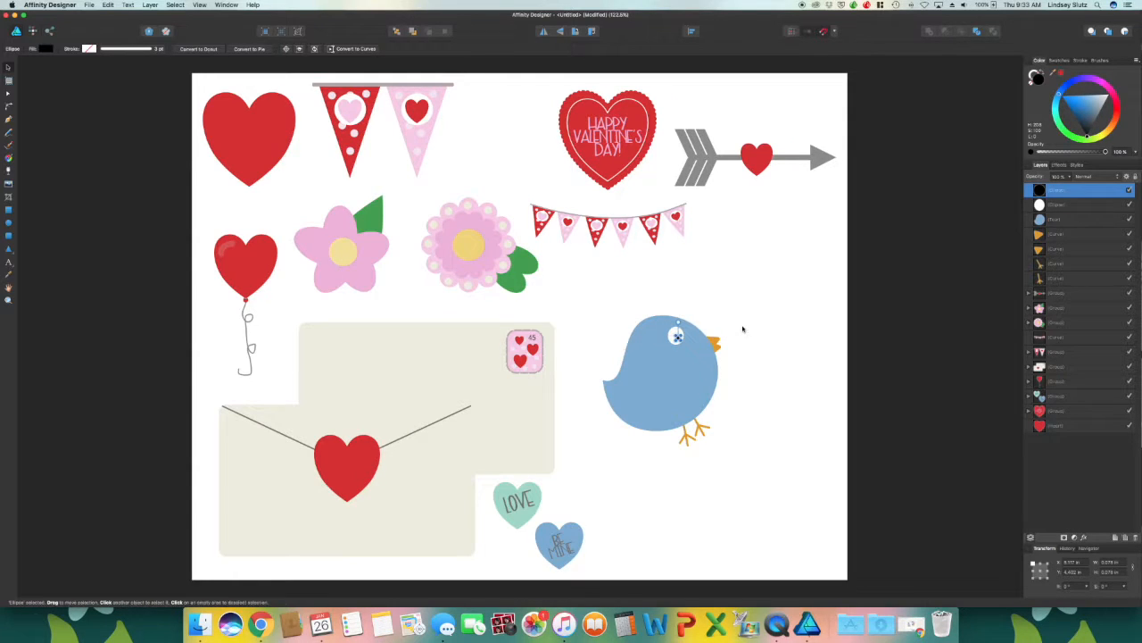
click(677, 337)
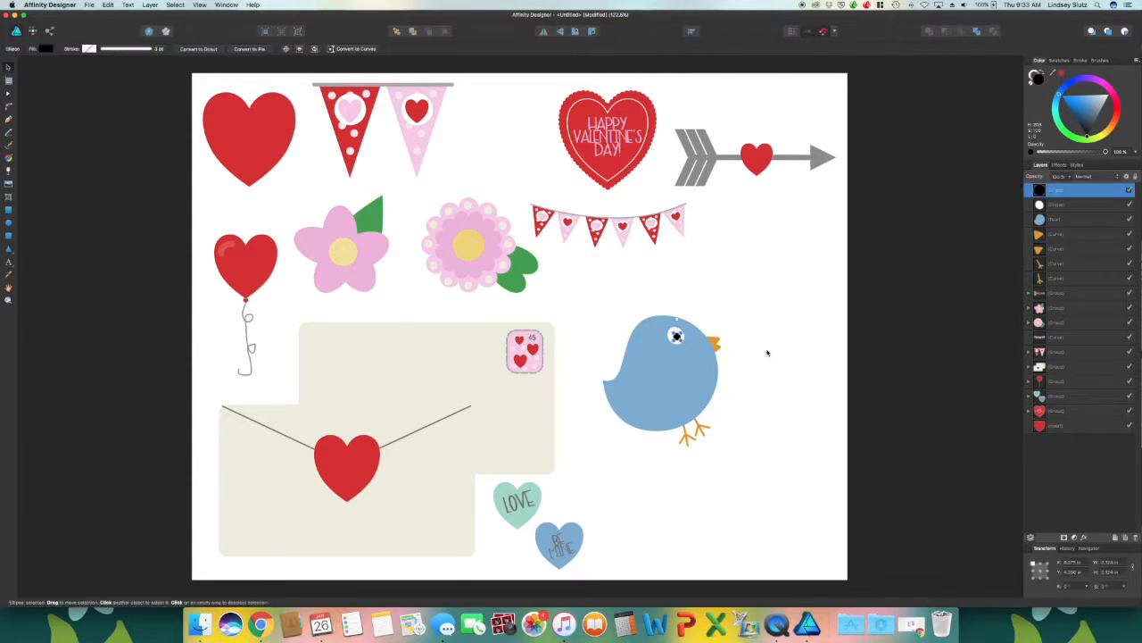
click(764, 452)
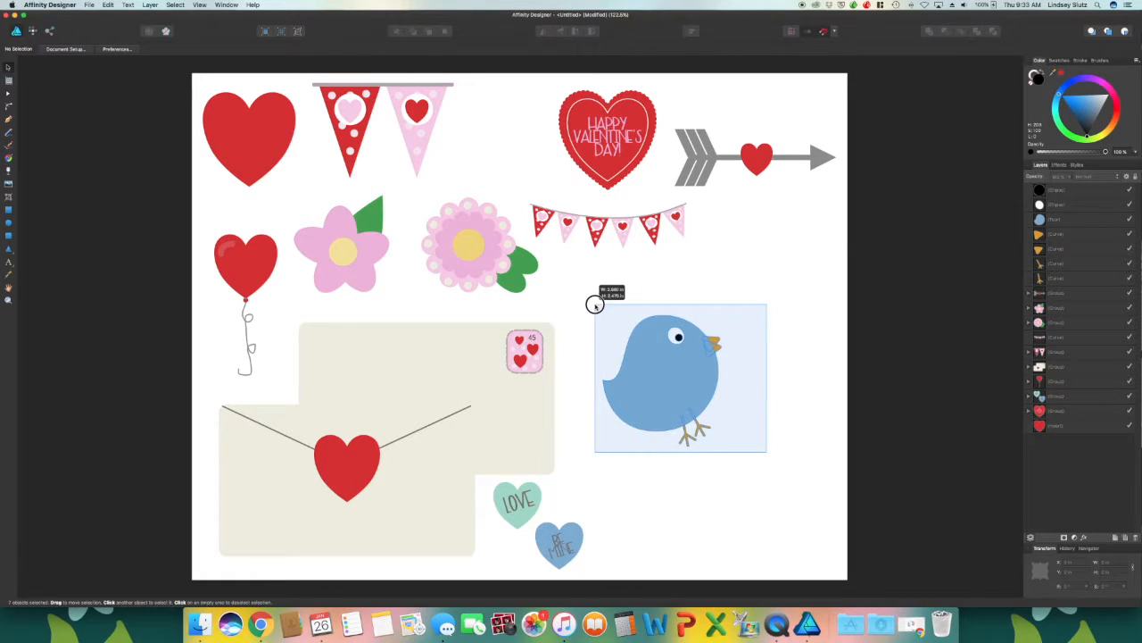
Select all the bird's parts and tilt the whole bird slightly forward
click(678, 375)
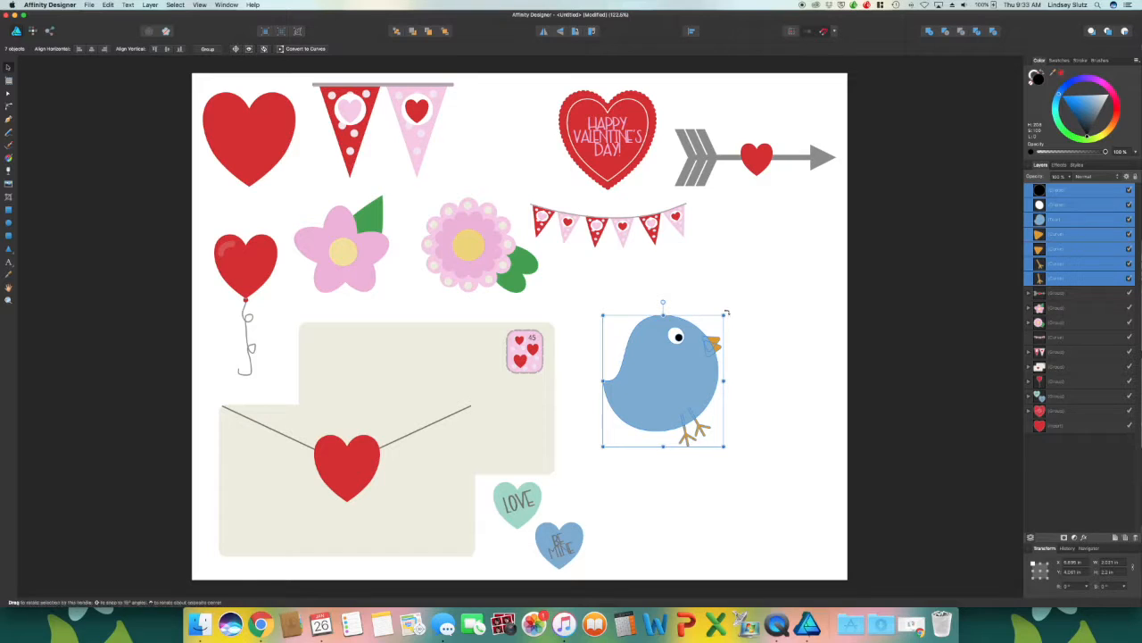
drag(726, 311, 744, 320)
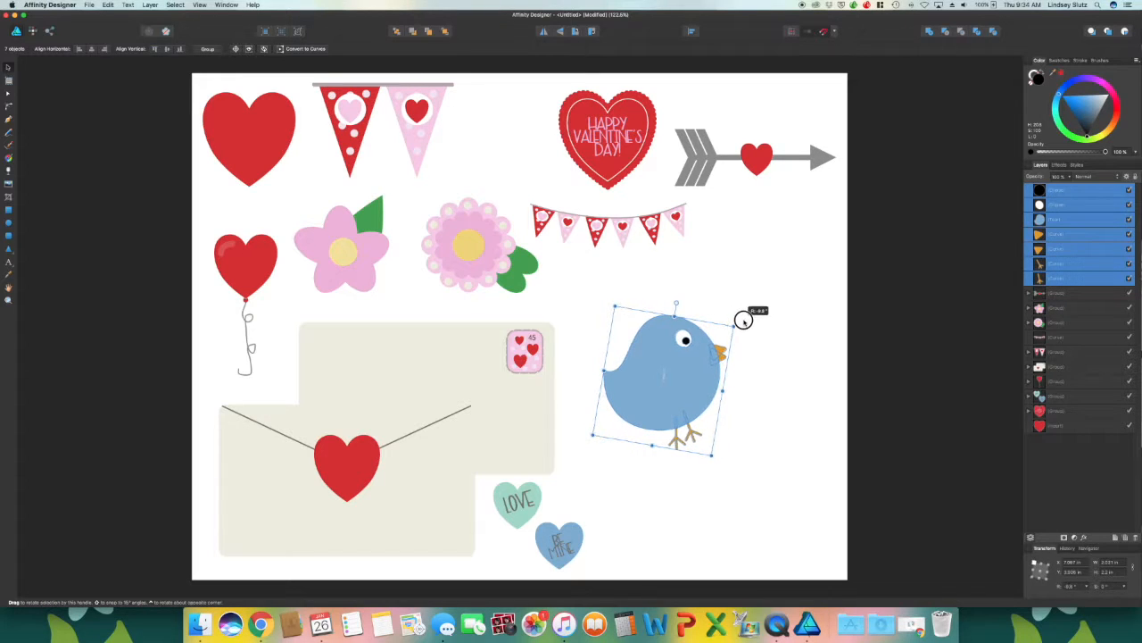
click(779, 350)
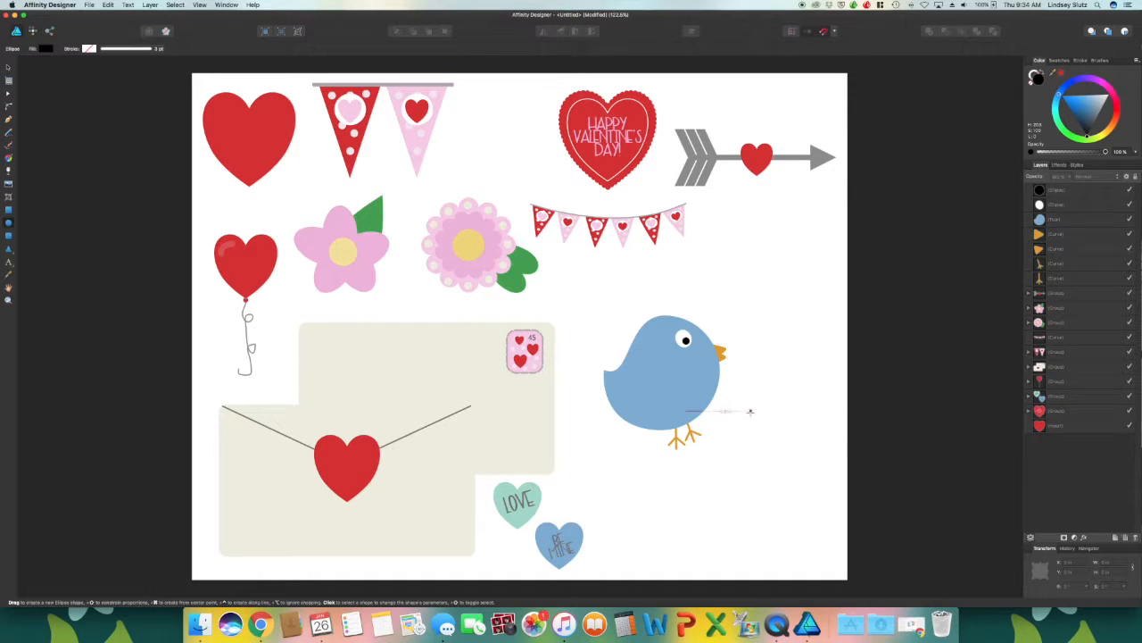
Draw a black oval and reshape its nodes into a wing with a scalloped lower edge
drag(723, 413, 781, 477)
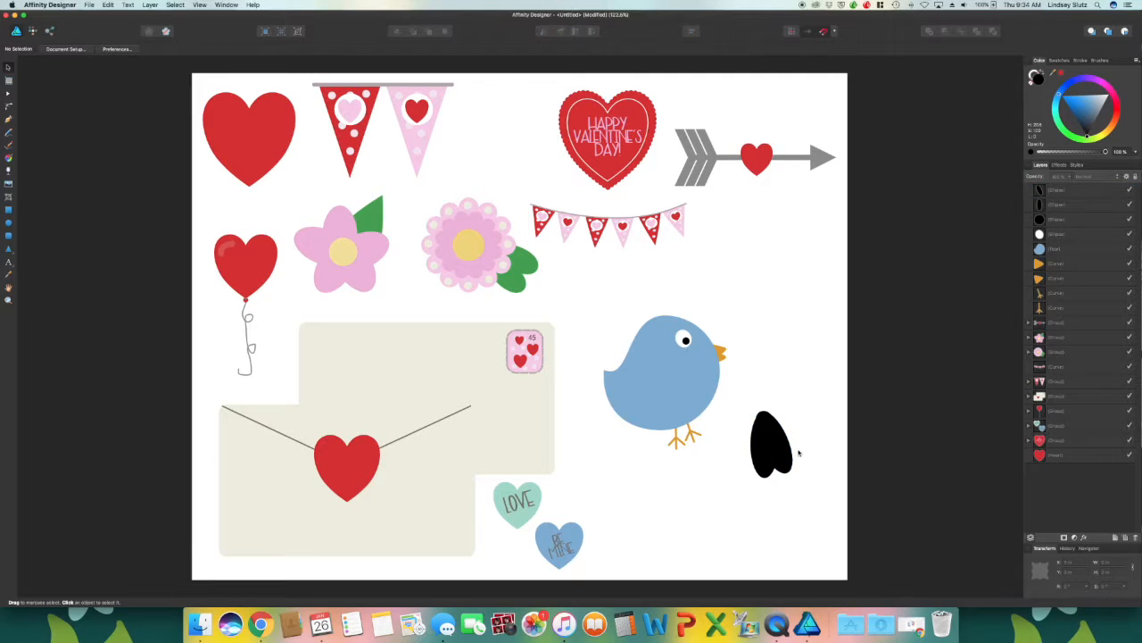
click(772, 444)
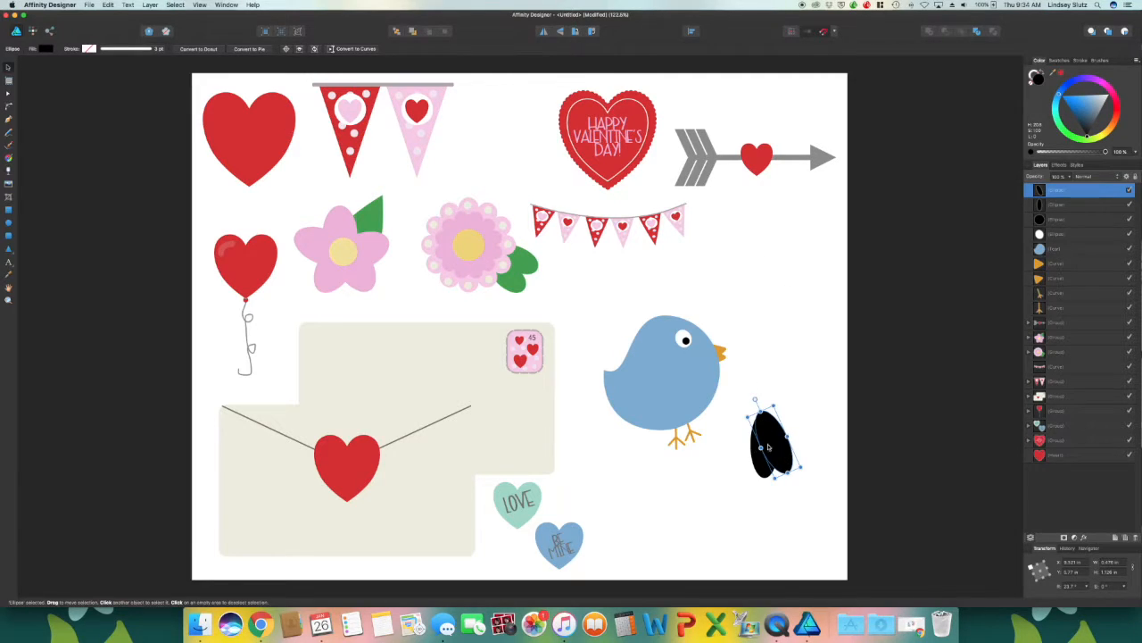
mouse_move(726, 241)
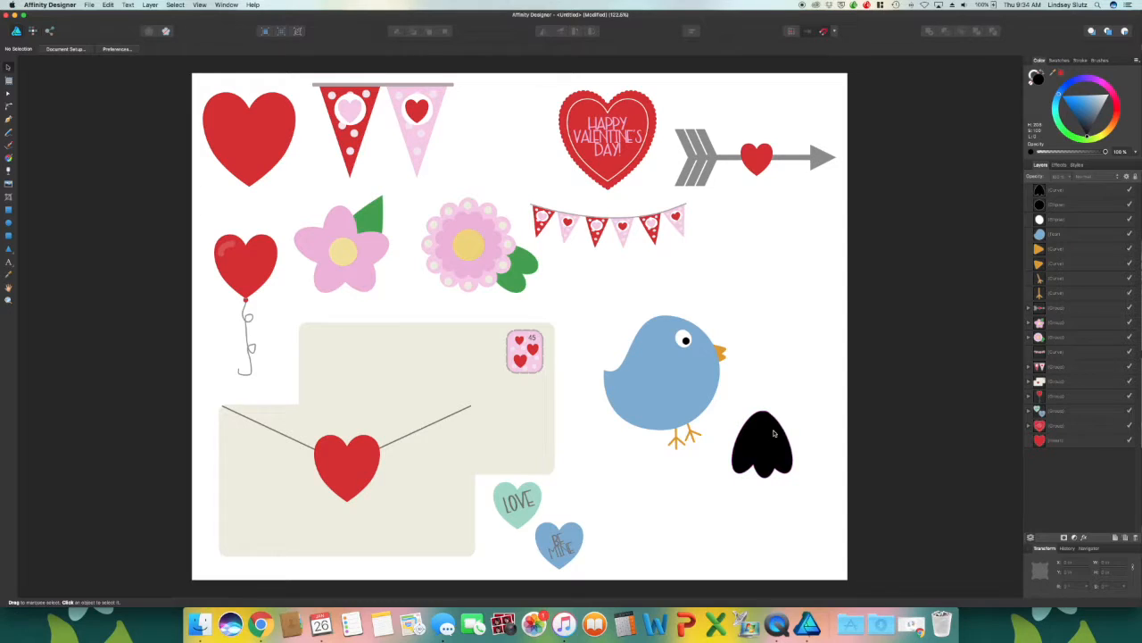
Rotate the wing onto the bird's side and fill it mint green
click(763, 446)
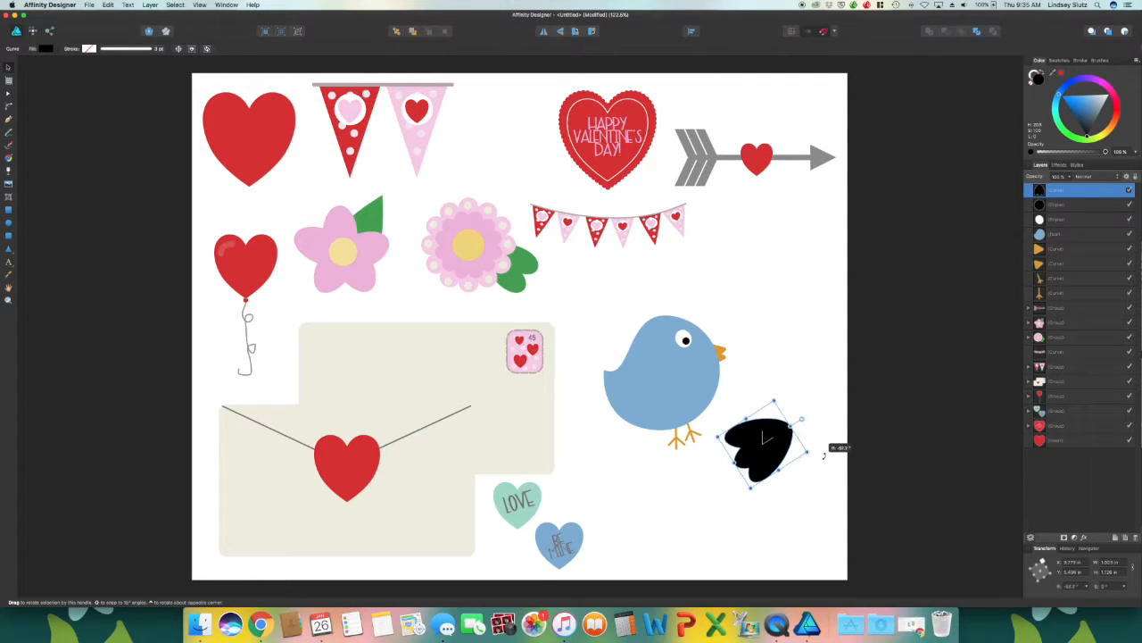
drag(763, 442, 656, 402)
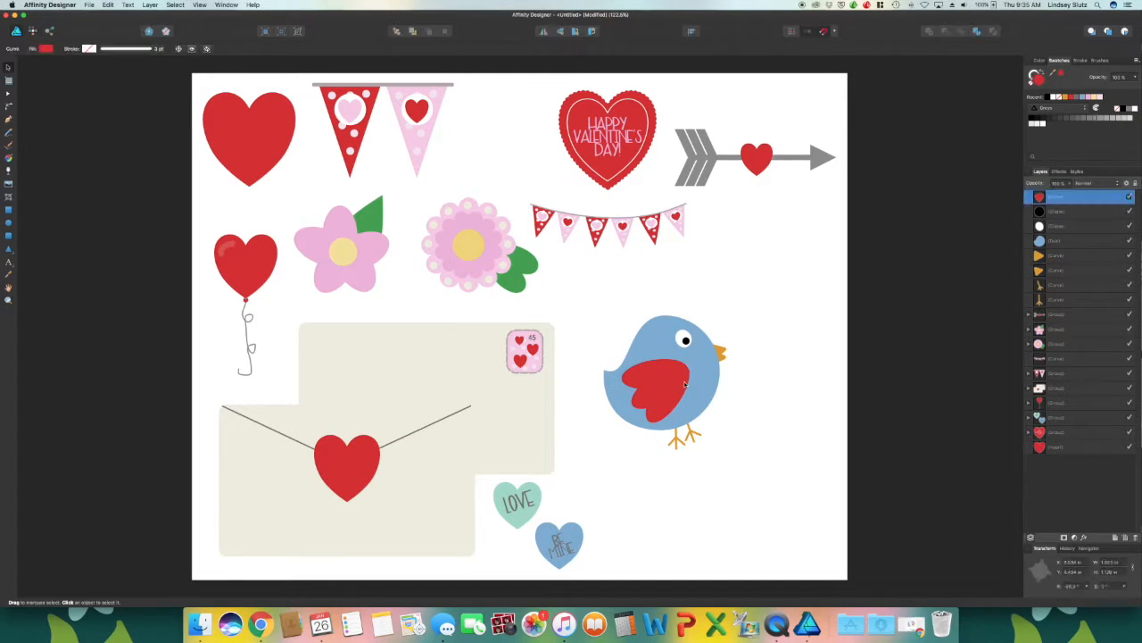
click(661, 384)
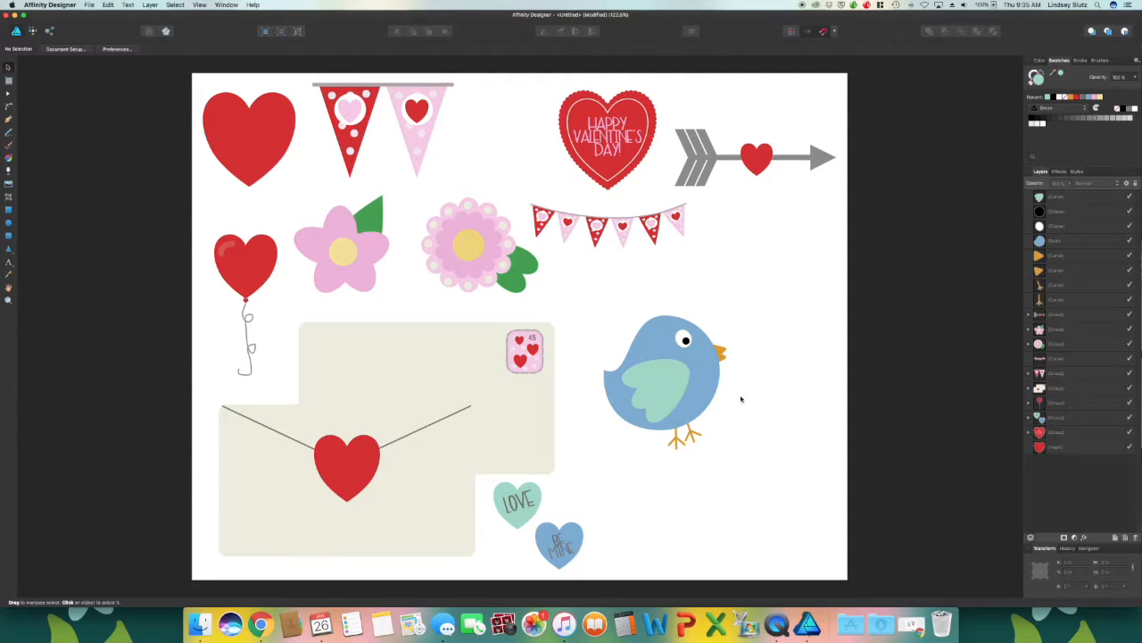
mouse_move(719, 288)
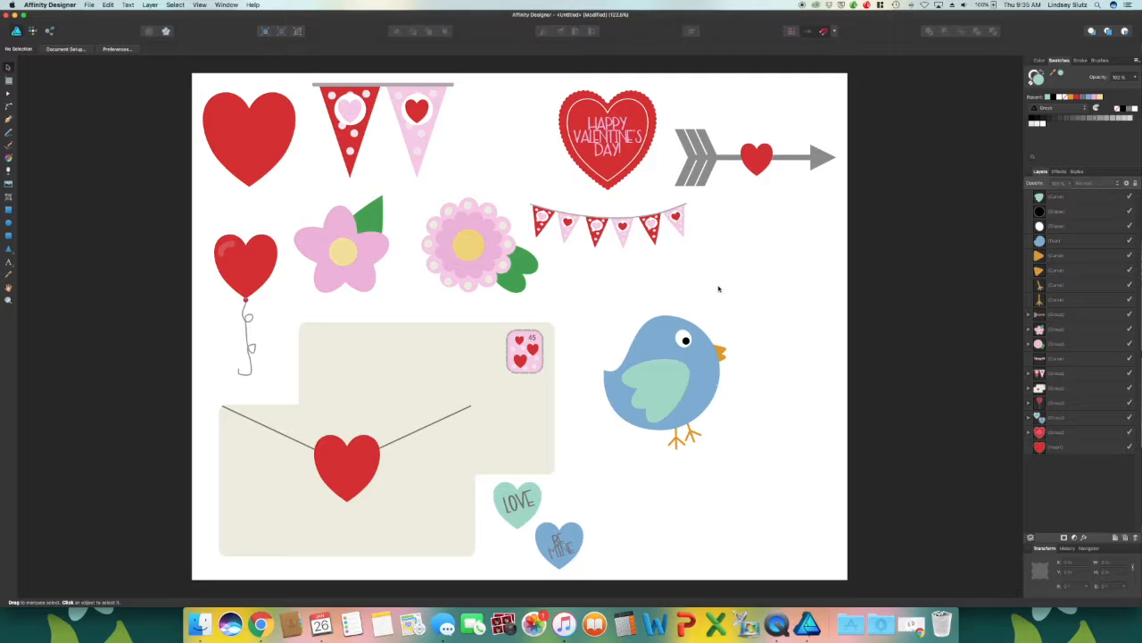
mouse_move(638, 394)
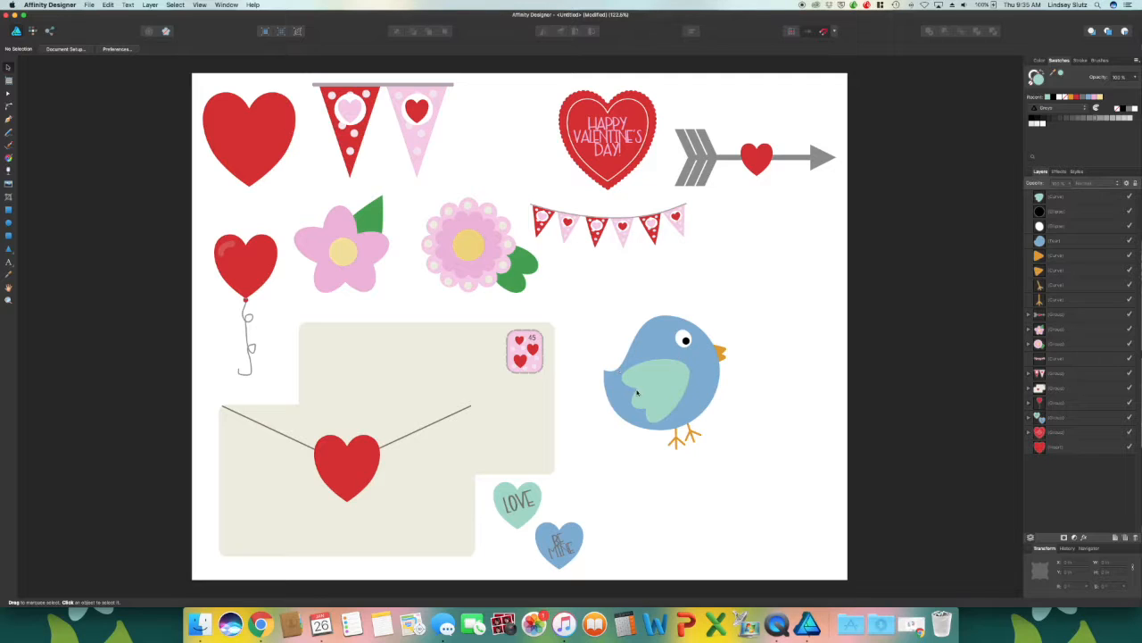
mouse_move(603, 371)
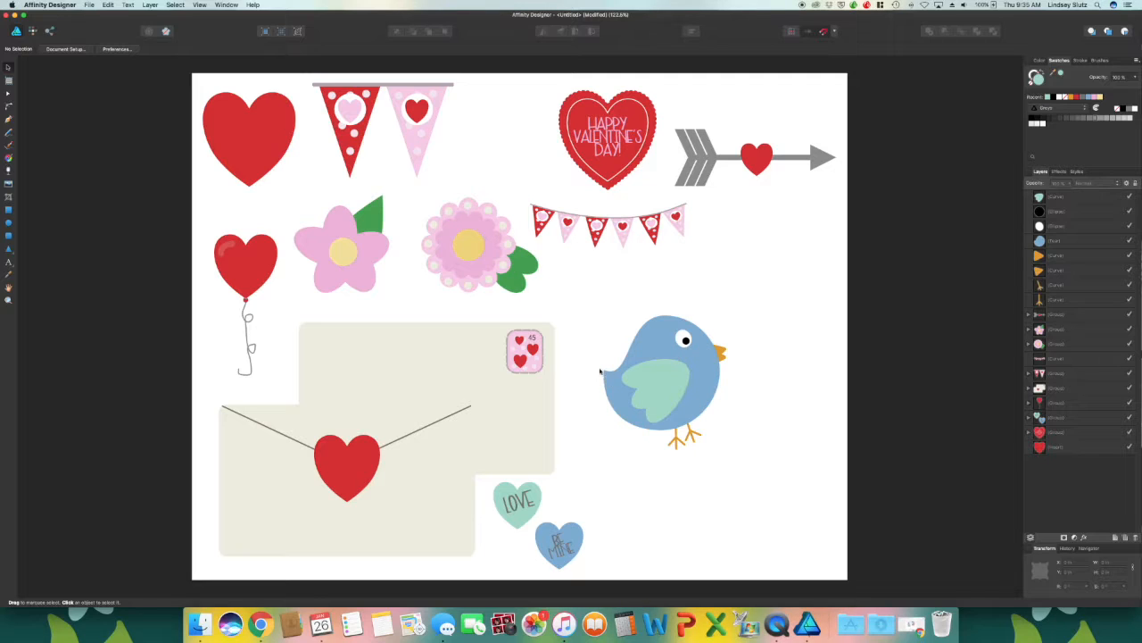
mouse_move(619, 397)
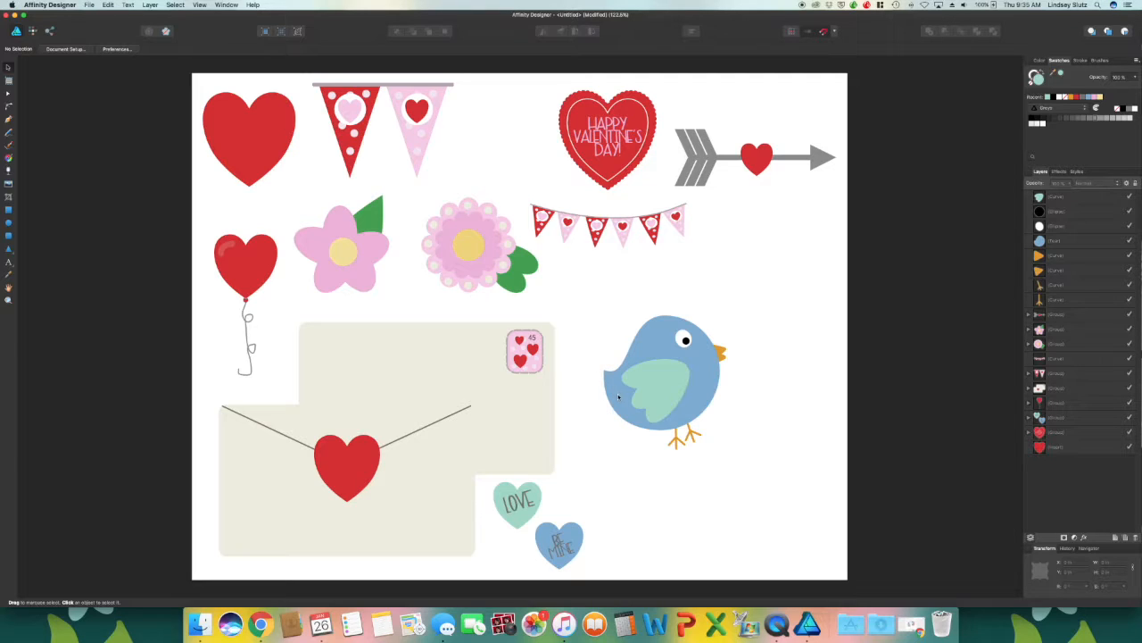
mouse_move(674, 393)
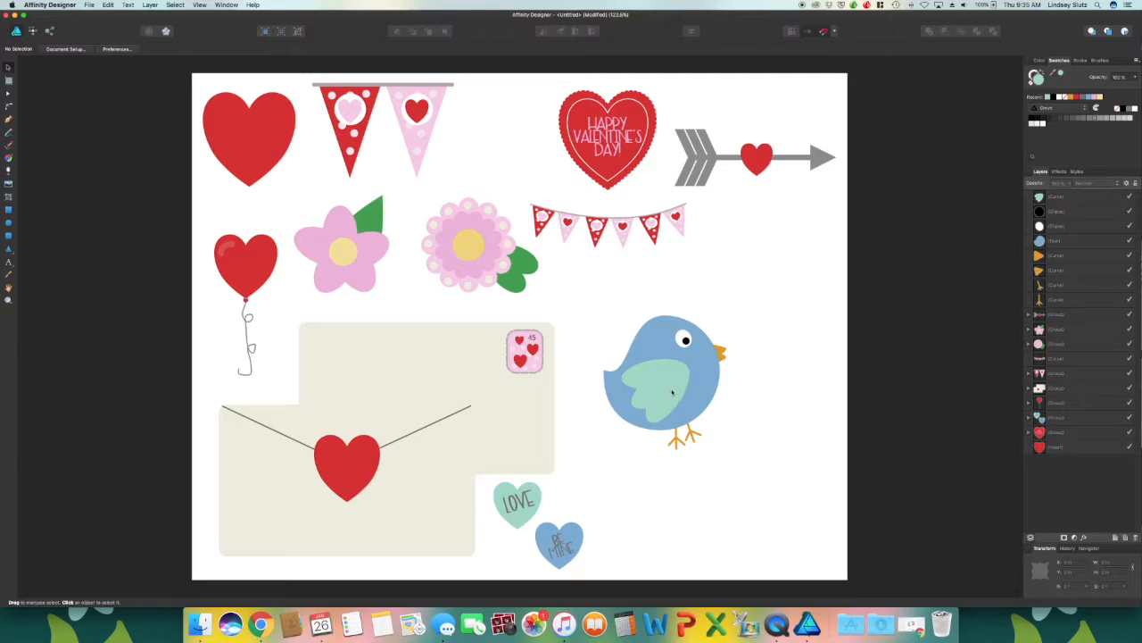
mouse_move(698, 400)
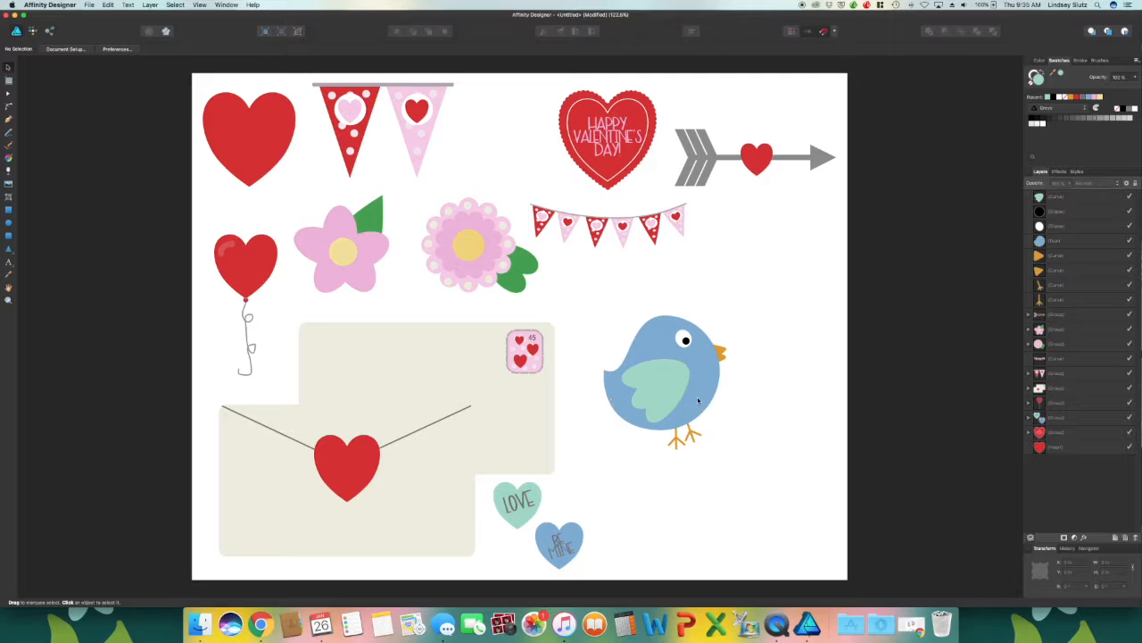
mouse_move(743, 380)
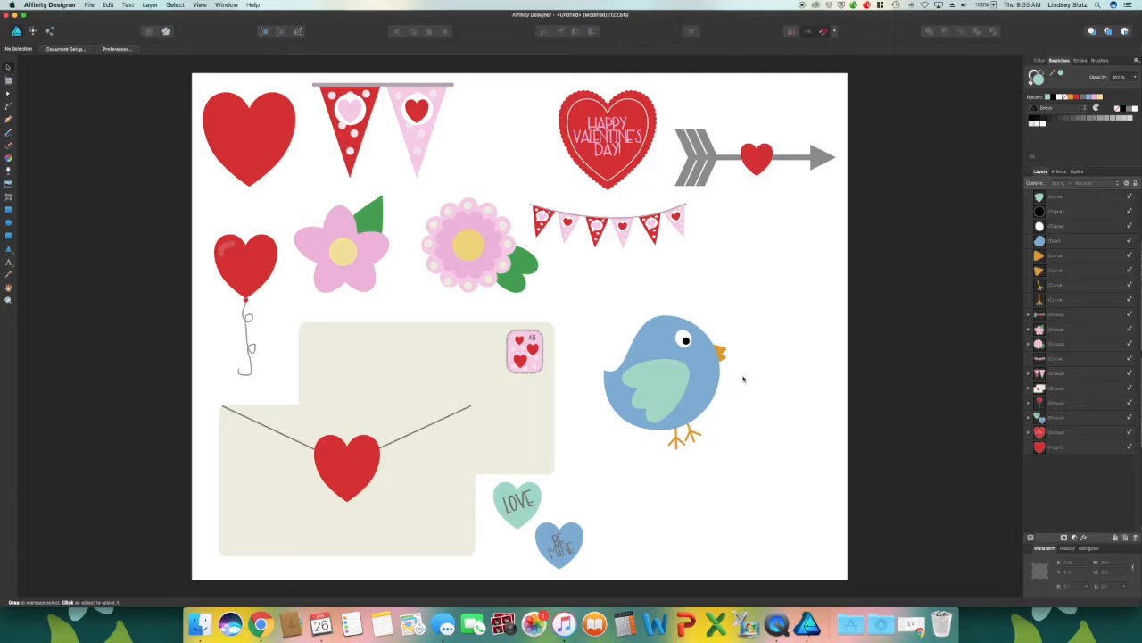
mouse_move(593, 292)
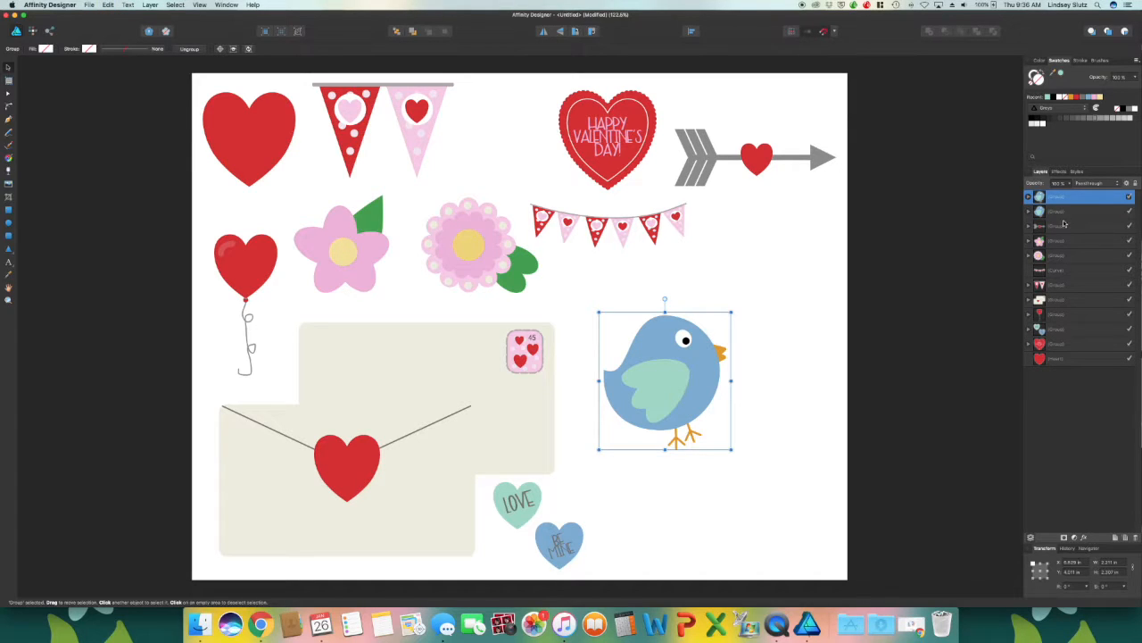
Duplicate the bird, flip the copy horizontally, and enlarge both so their beaks touch
drag(665, 380, 775, 380)
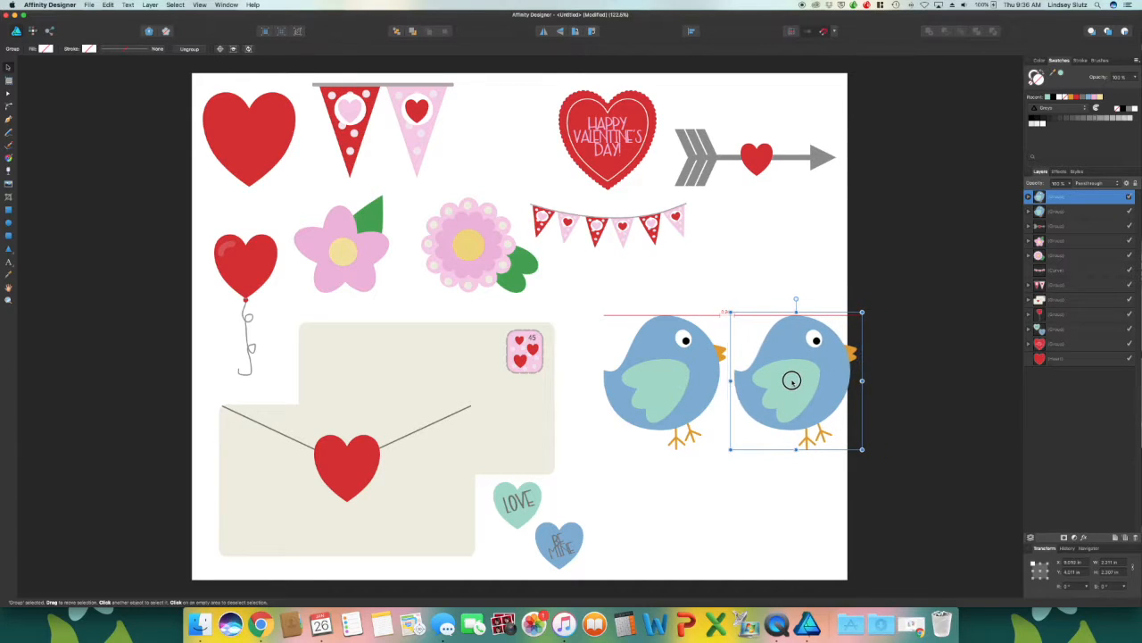
click(545, 31)
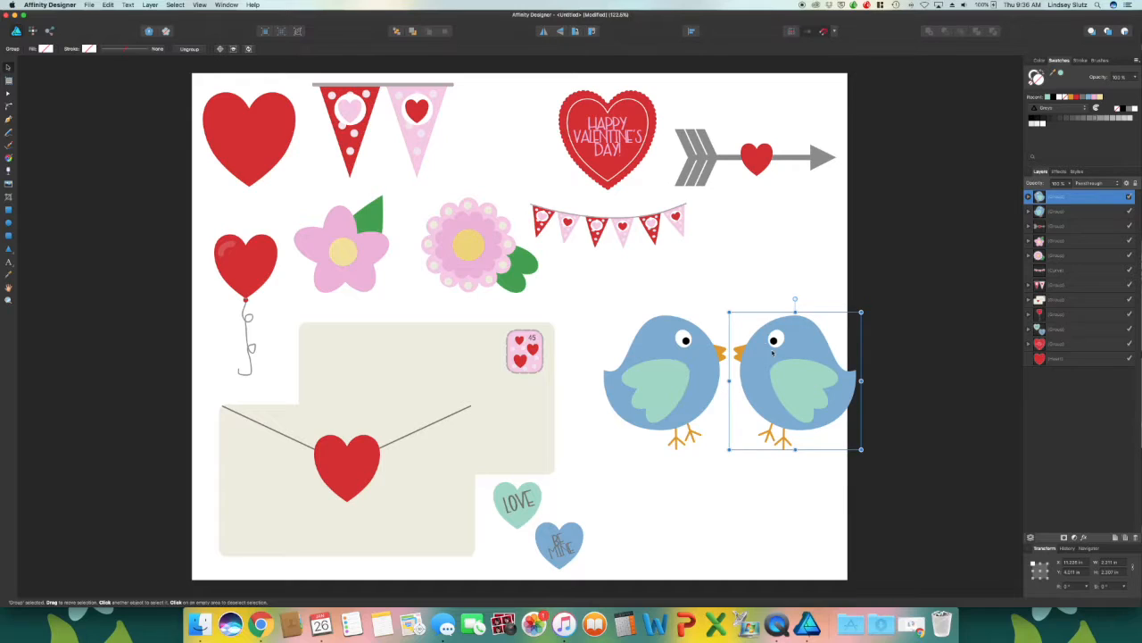
click(661, 375)
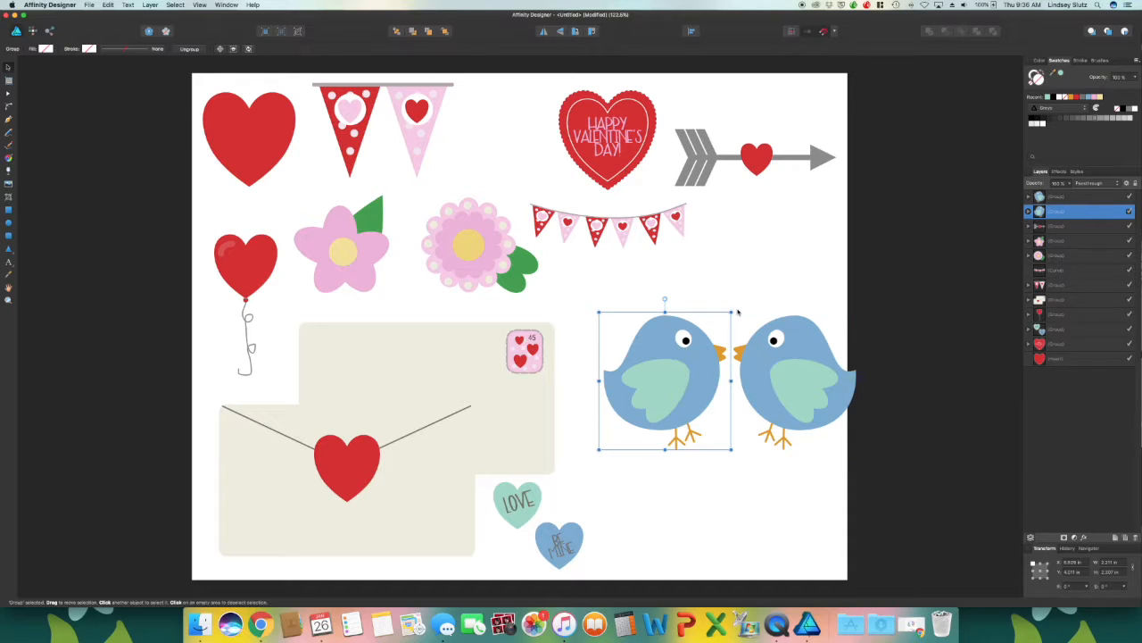
mouse_move(736, 308)
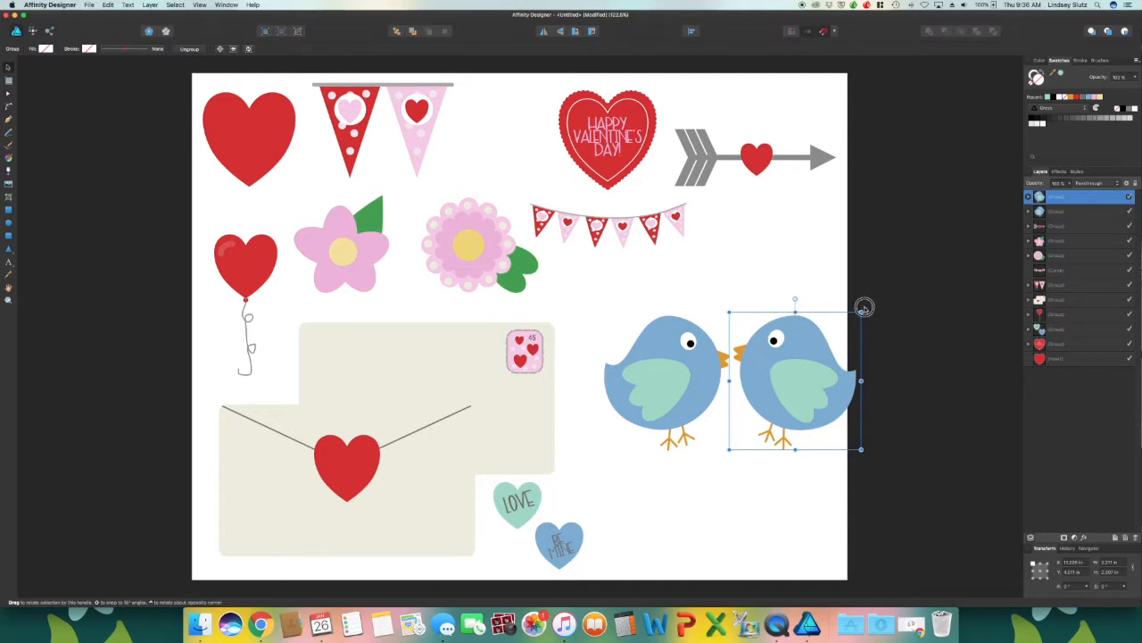
drag(864, 307, 858, 293)
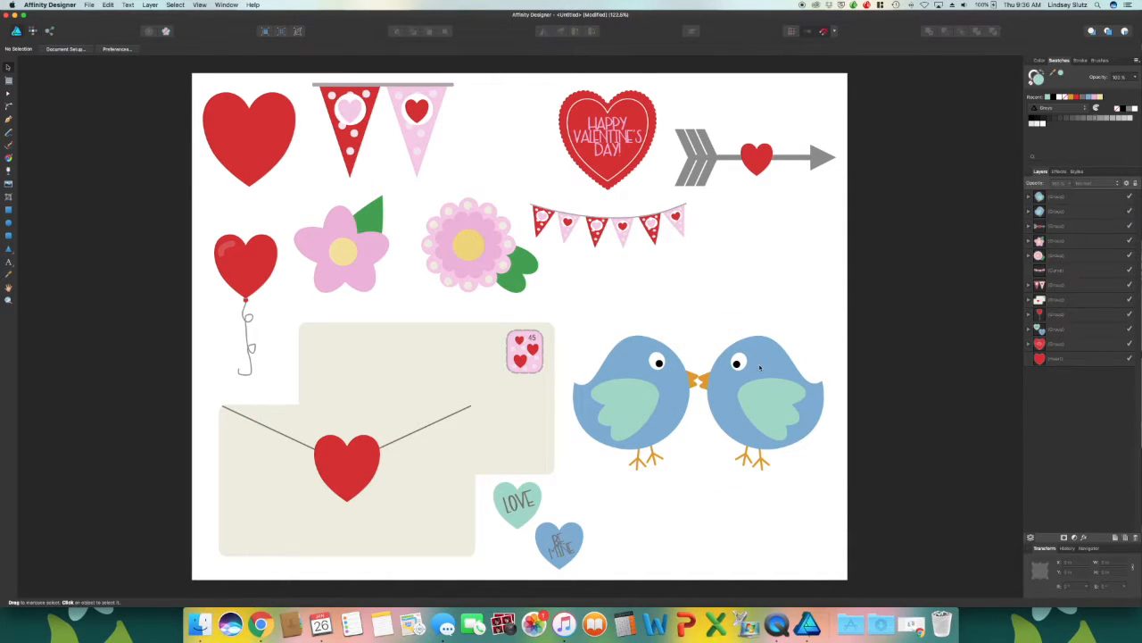
Ungroup the right bird and recolour it to a mint green body with a blue wing
right_click(759, 366)
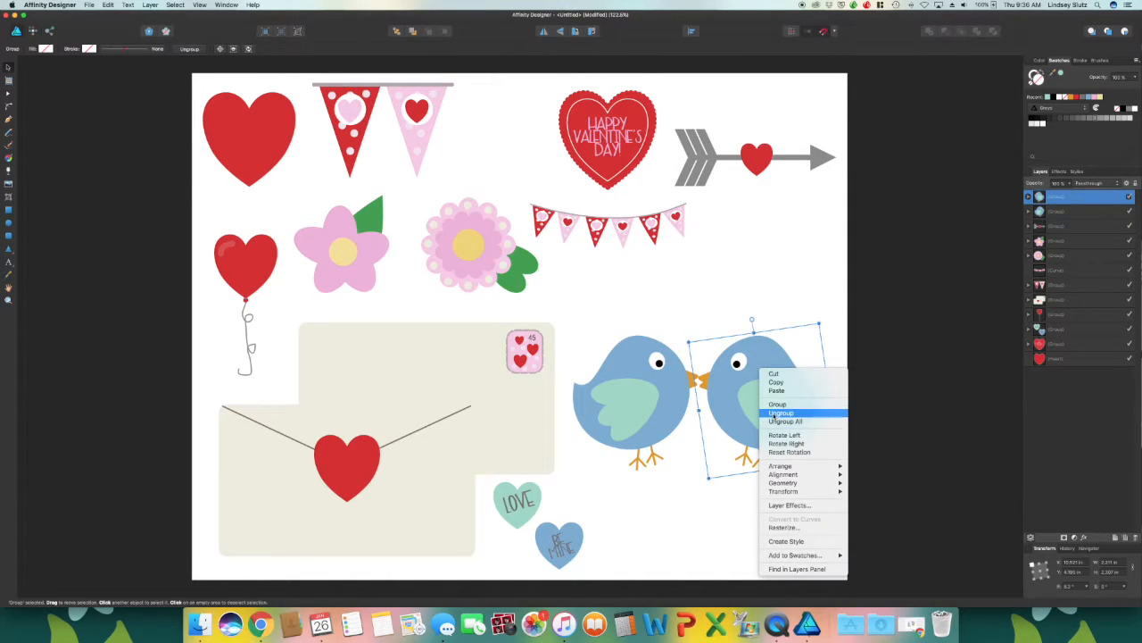
click(781, 412)
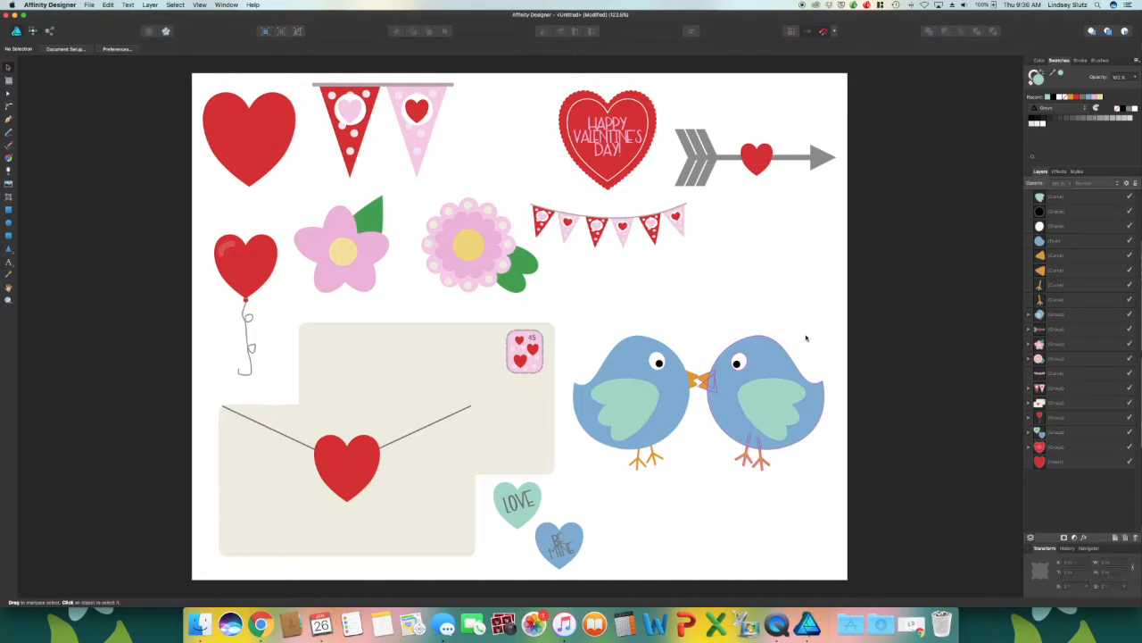
click(763, 397)
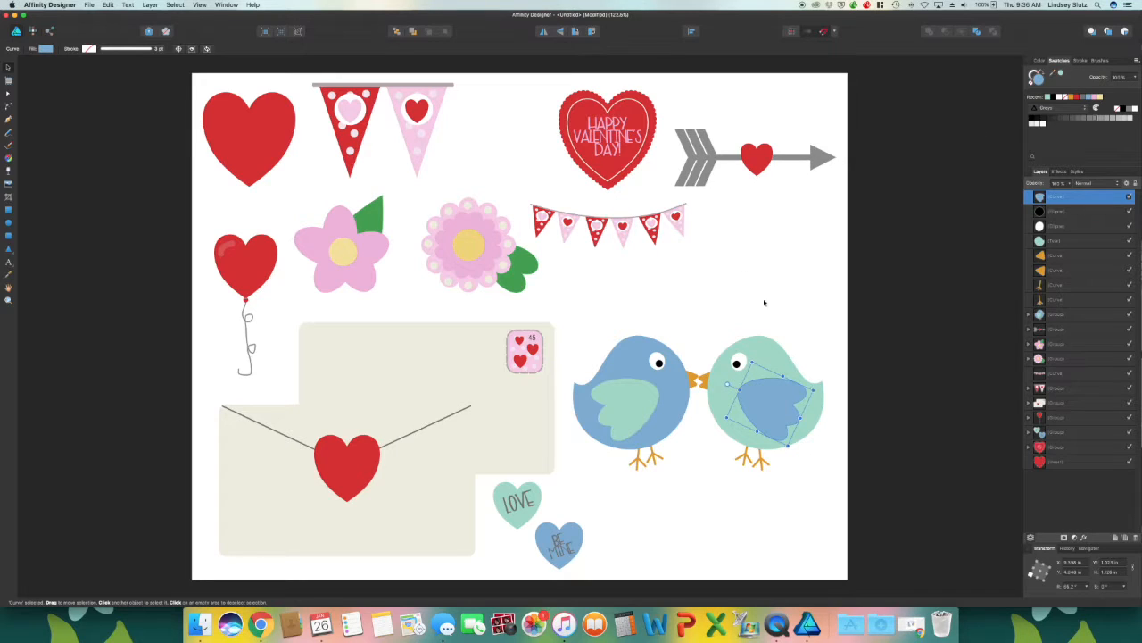
click(890, 504)
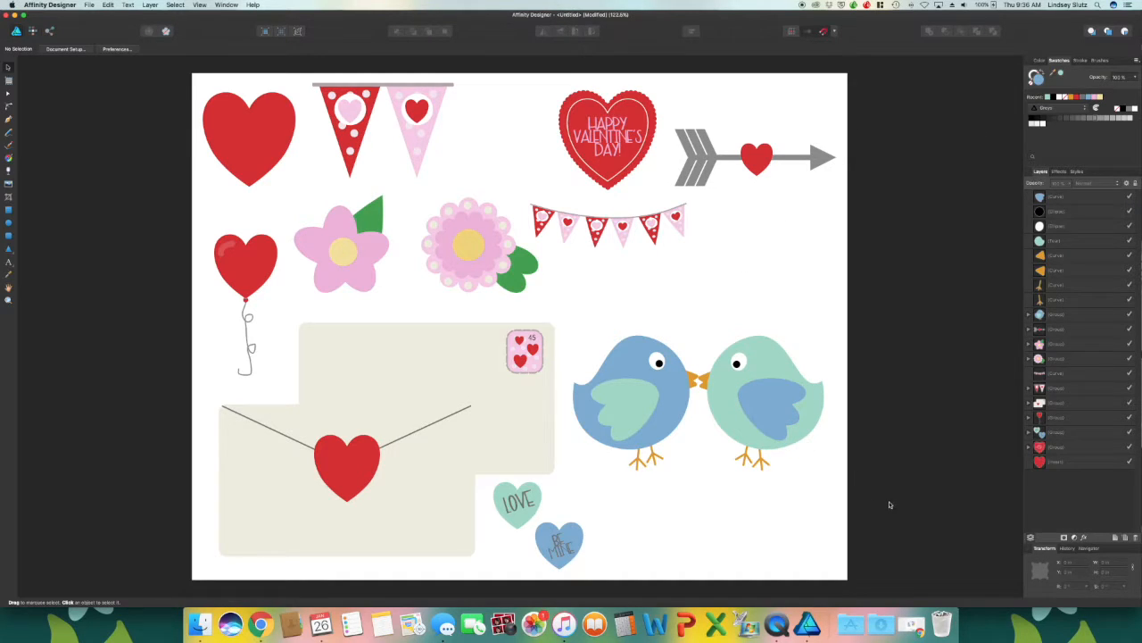
mouse_move(822, 328)
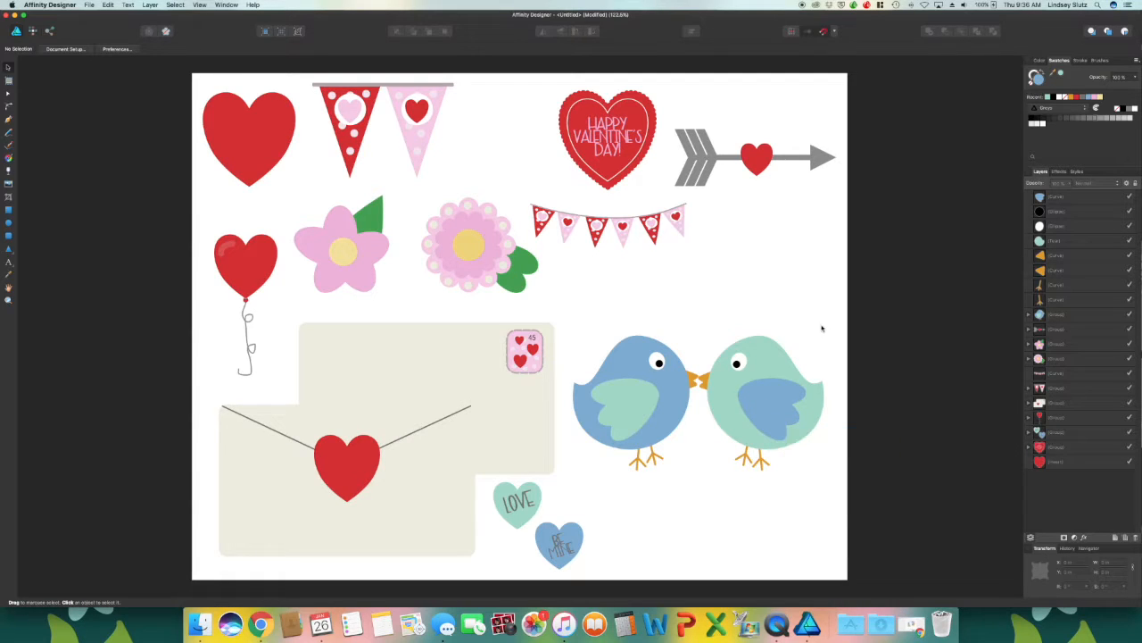
mouse_move(245, 149)
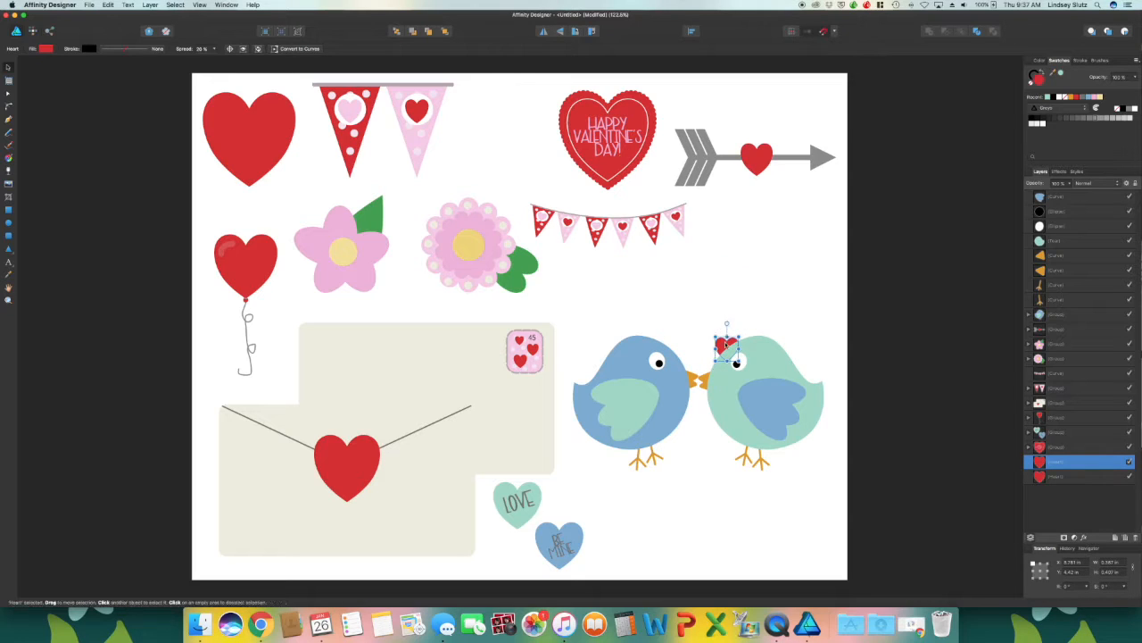
Place three small red hearts above the birds' beaks and group the whole picture
drag(727, 343, 696, 341)
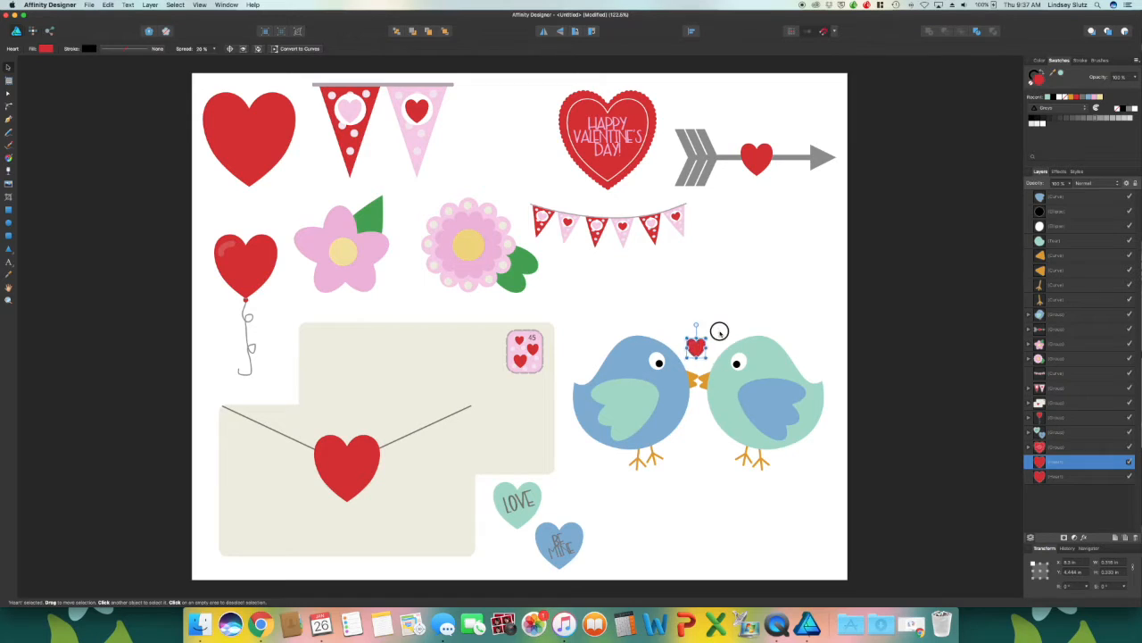
drag(696, 346, 705, 348)
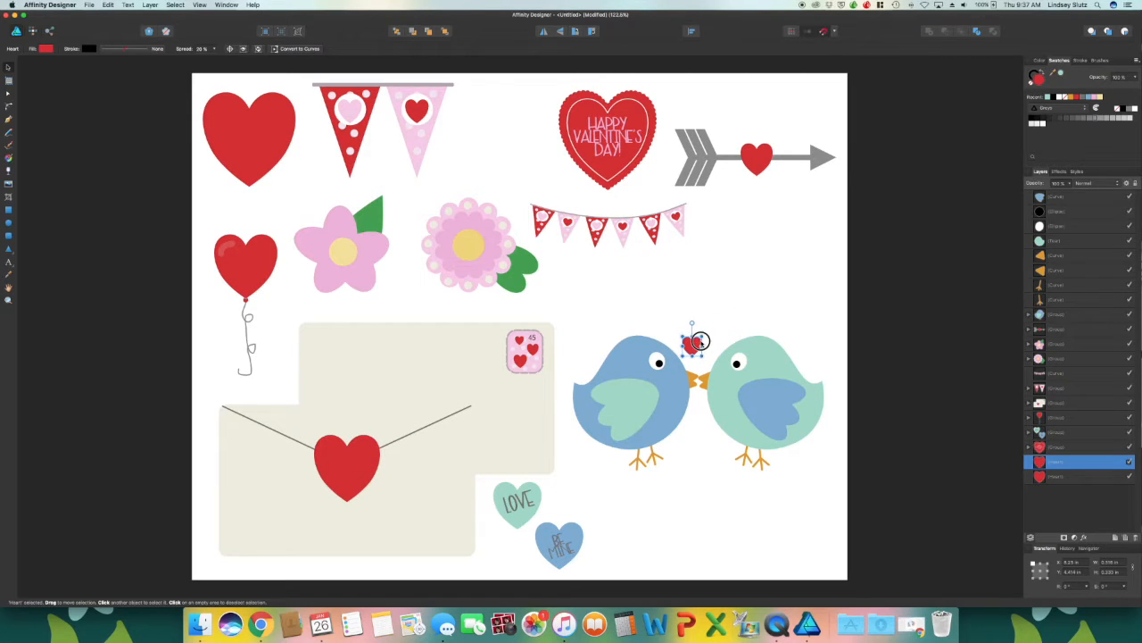
drag(692, 343, 714, 325)
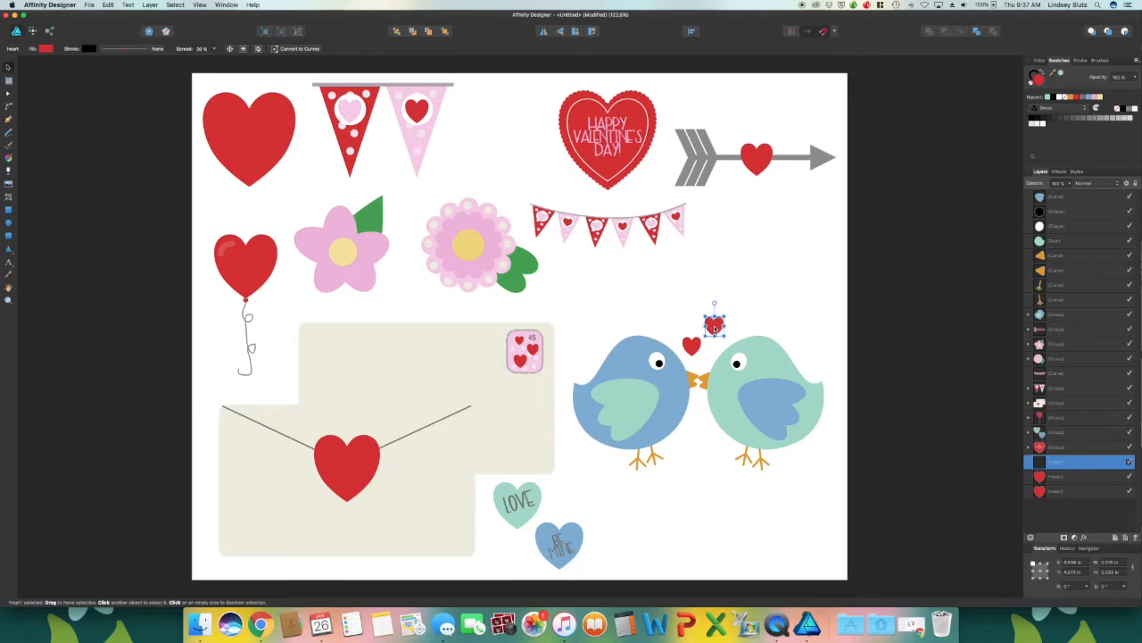
drag(714, 325, 687, 307)
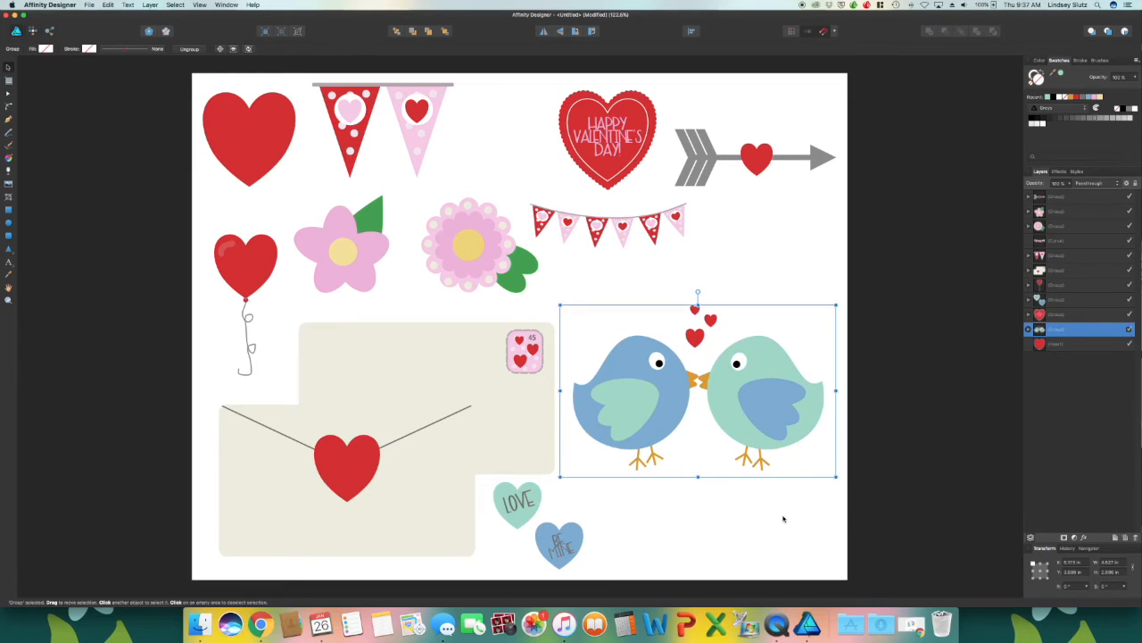
click(784, 517)
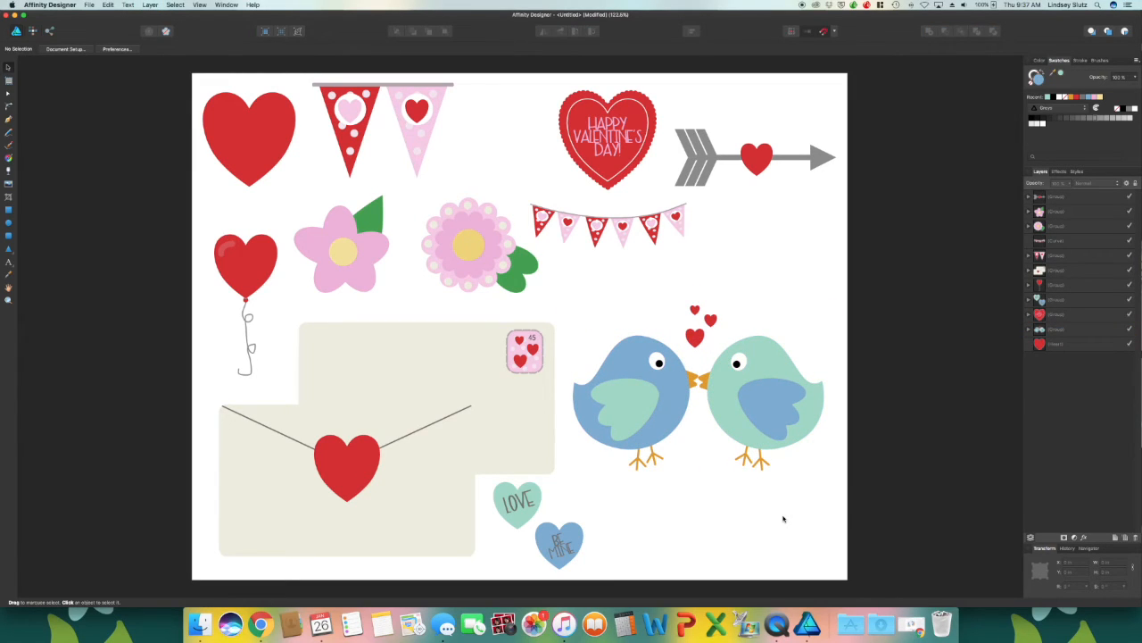